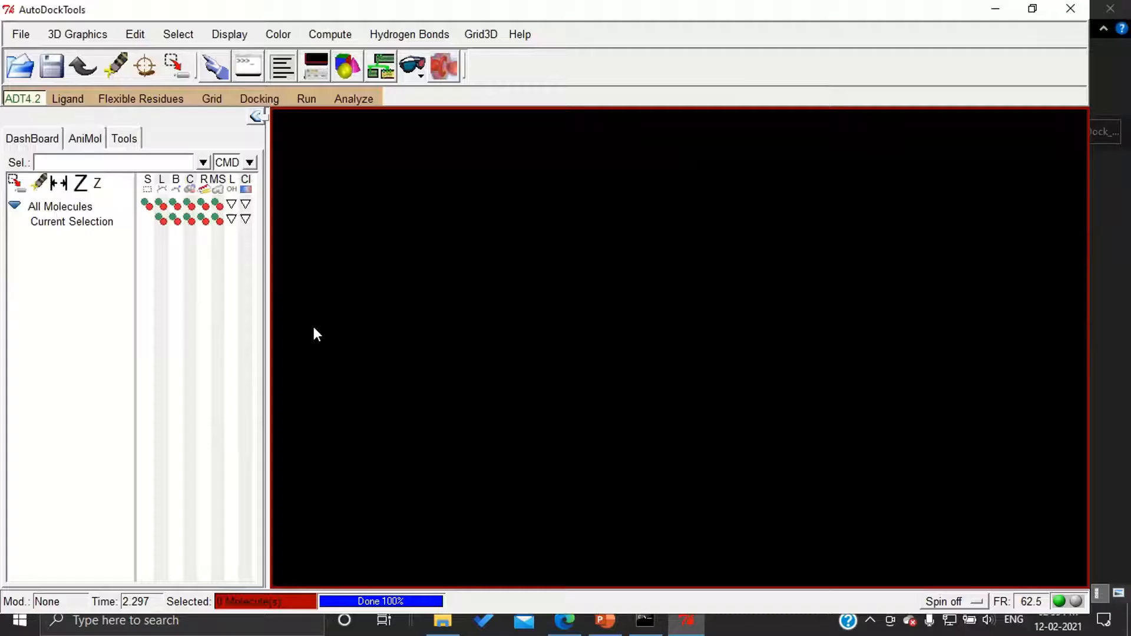
mouse_move(325, 333)
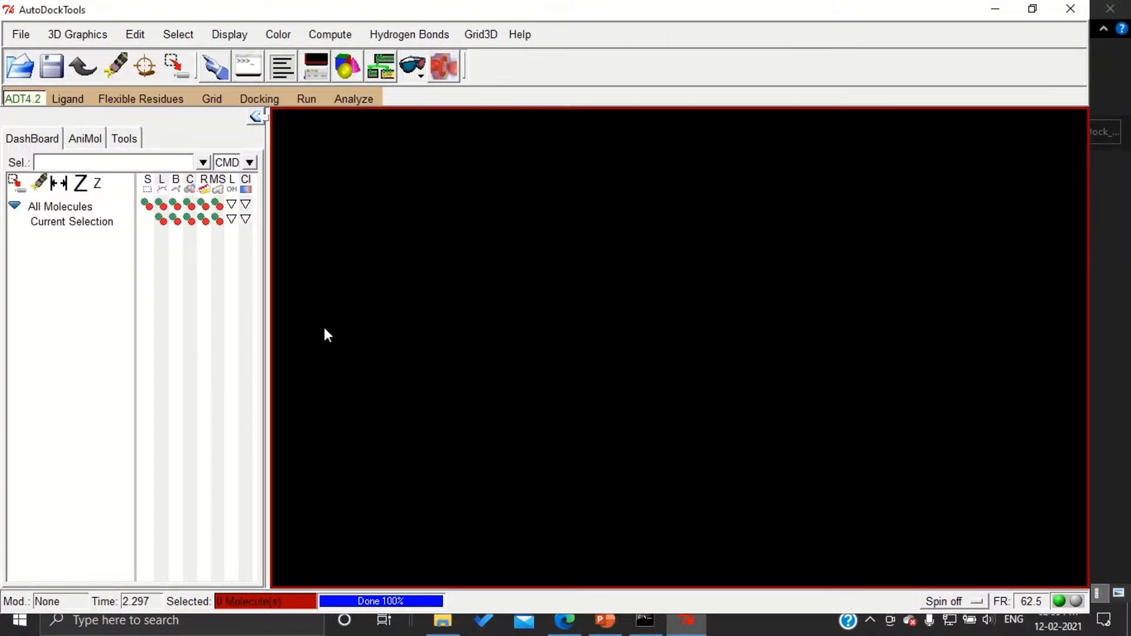
mouse_move(334, 327)
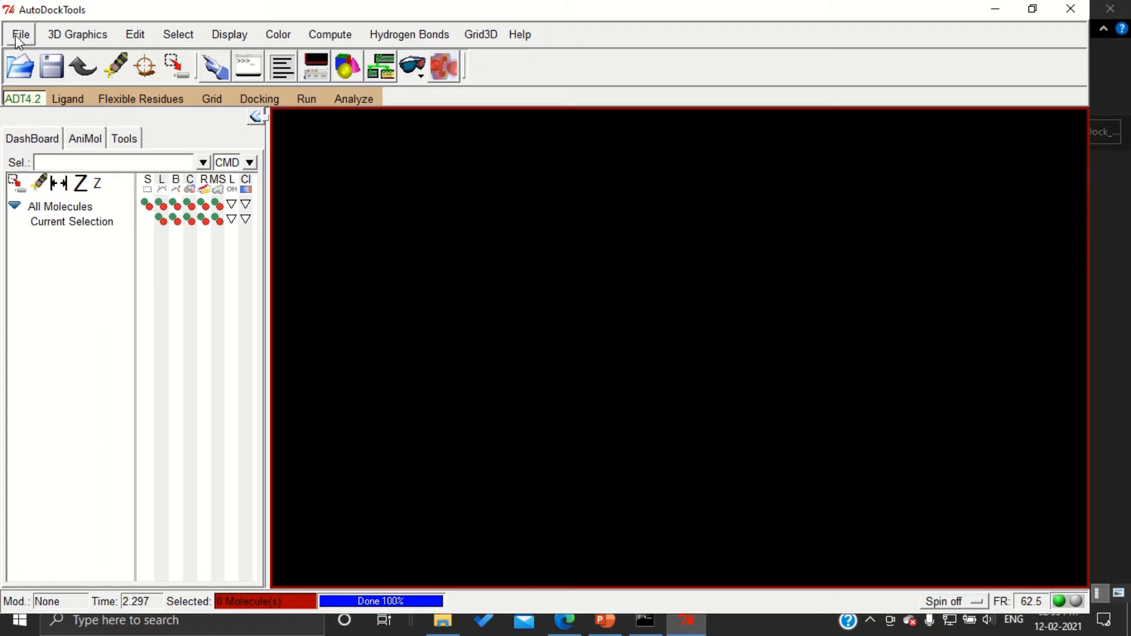
- Bring up Set User Preferences, then switch to the AutoDock_Demo folder window
left_click(20, 34)
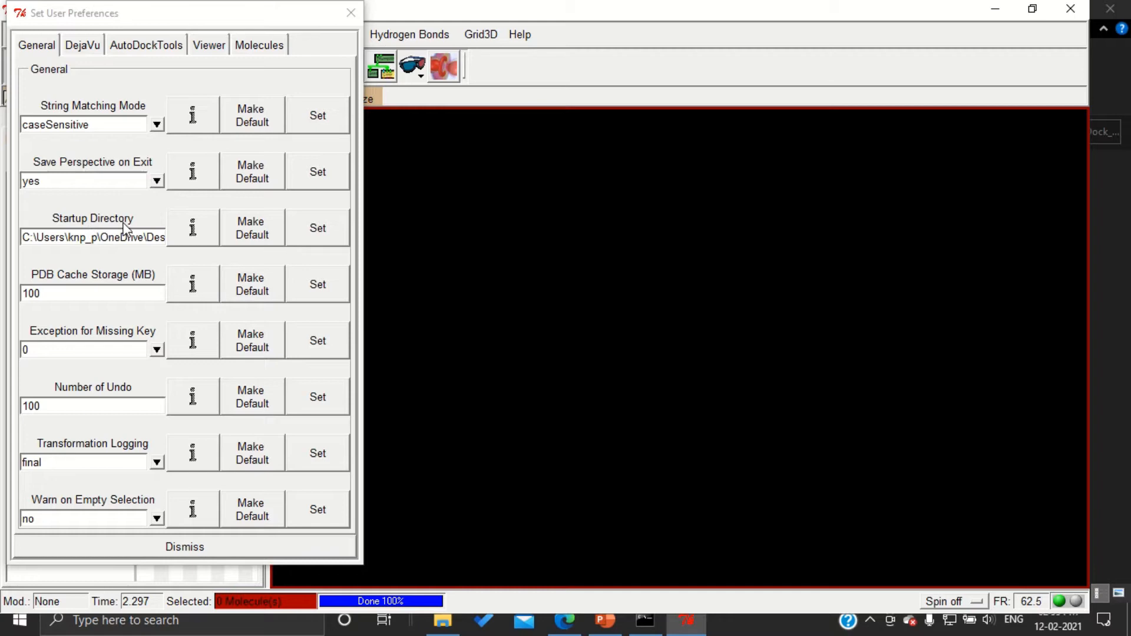
left_click(443, 621)
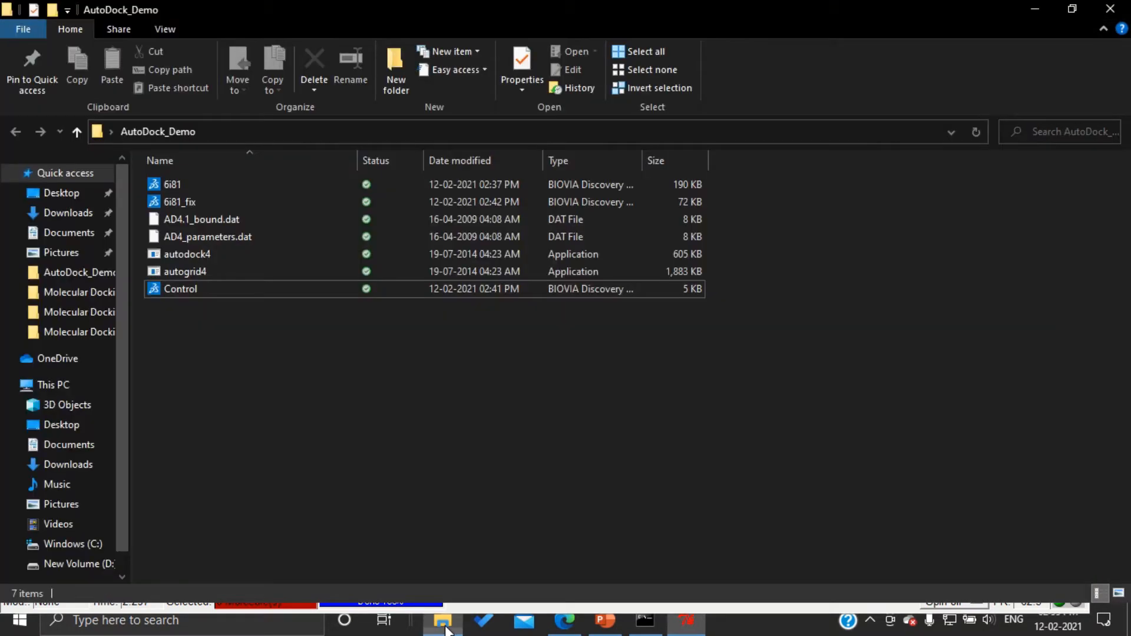
mouse_move(343, 337)
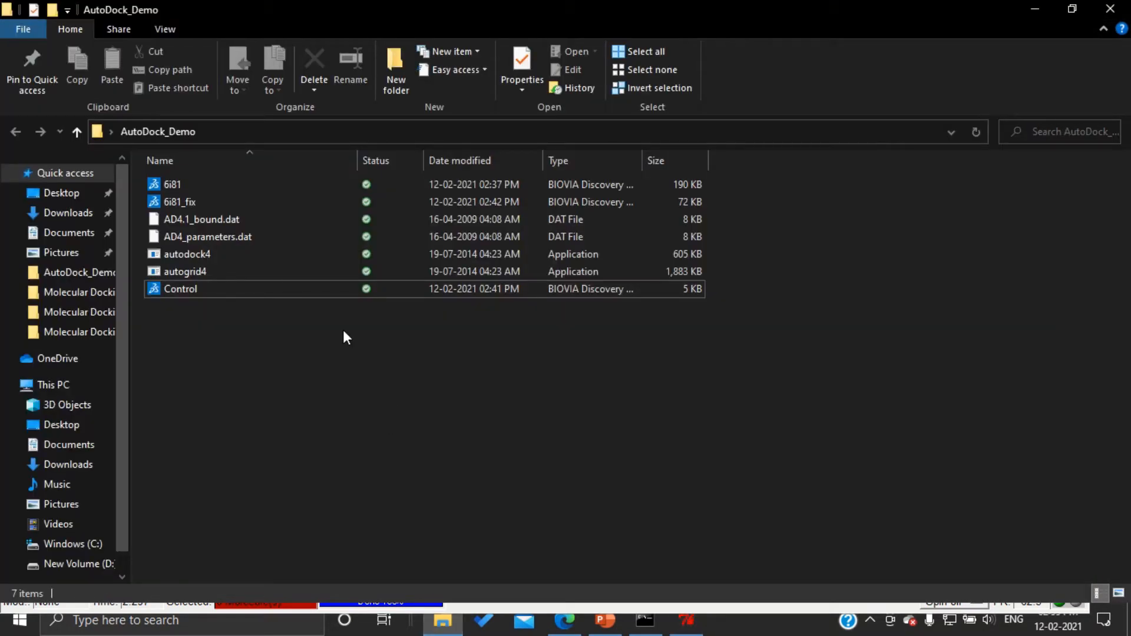
- Copy the AutoDock_Demo folder address from the address bar for the startup directory
right_click(180, 131)
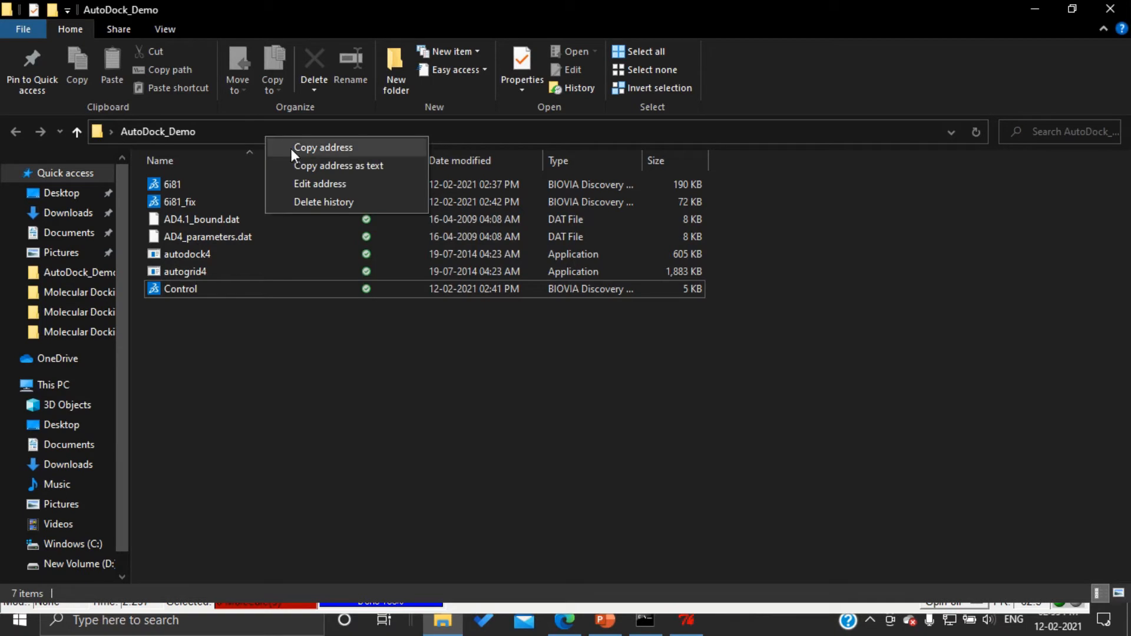
mouse_move(353, 156)
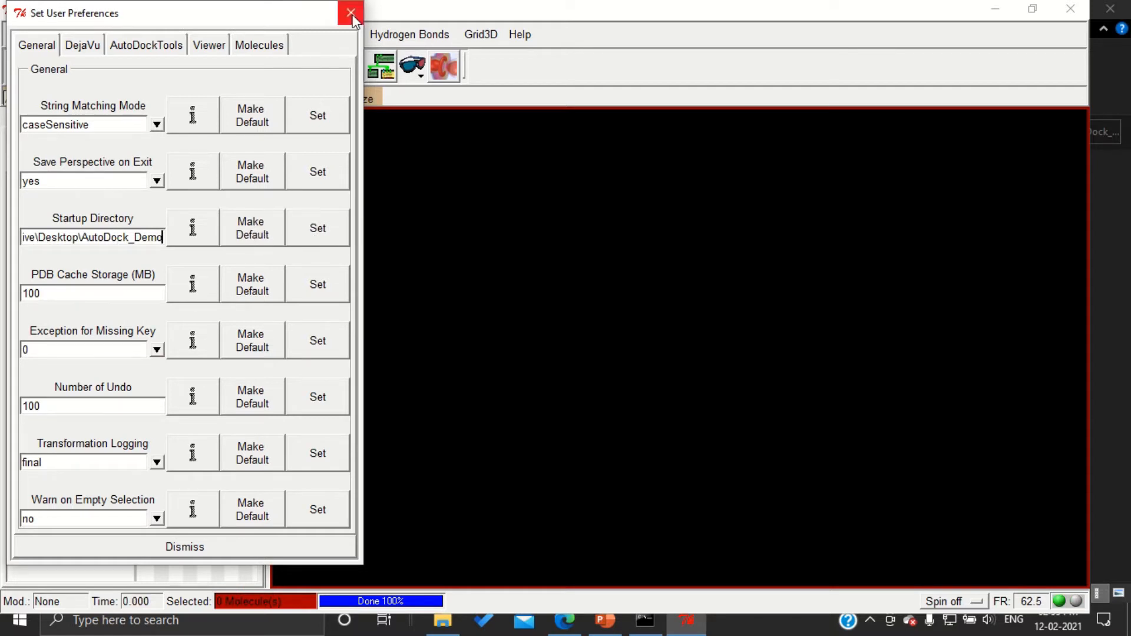
- Close the Set User Preferences dialog, leaving the empty molecule viewer
left_click(352, 13)
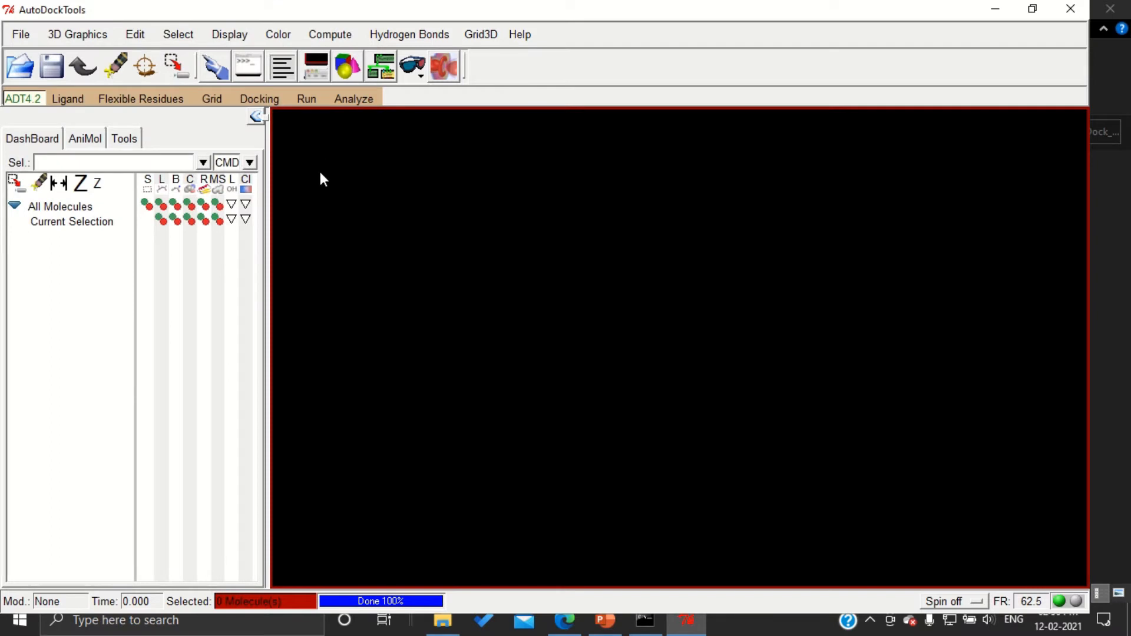
mouse_move(326, 196)
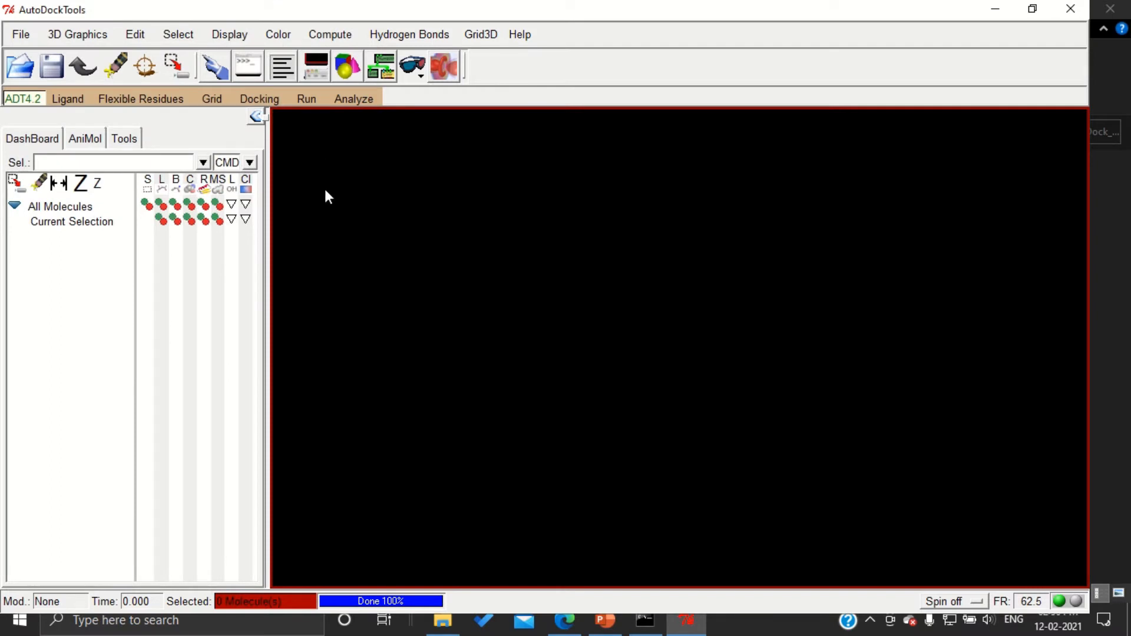
mouse_move(333, 190)
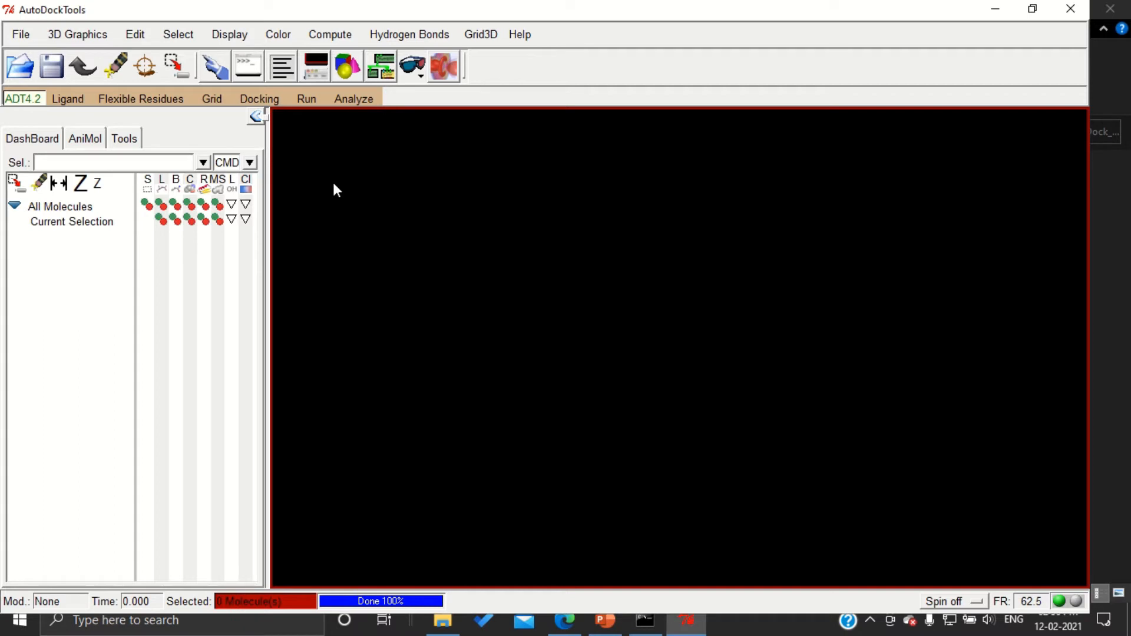
mouse_move(316, 198)
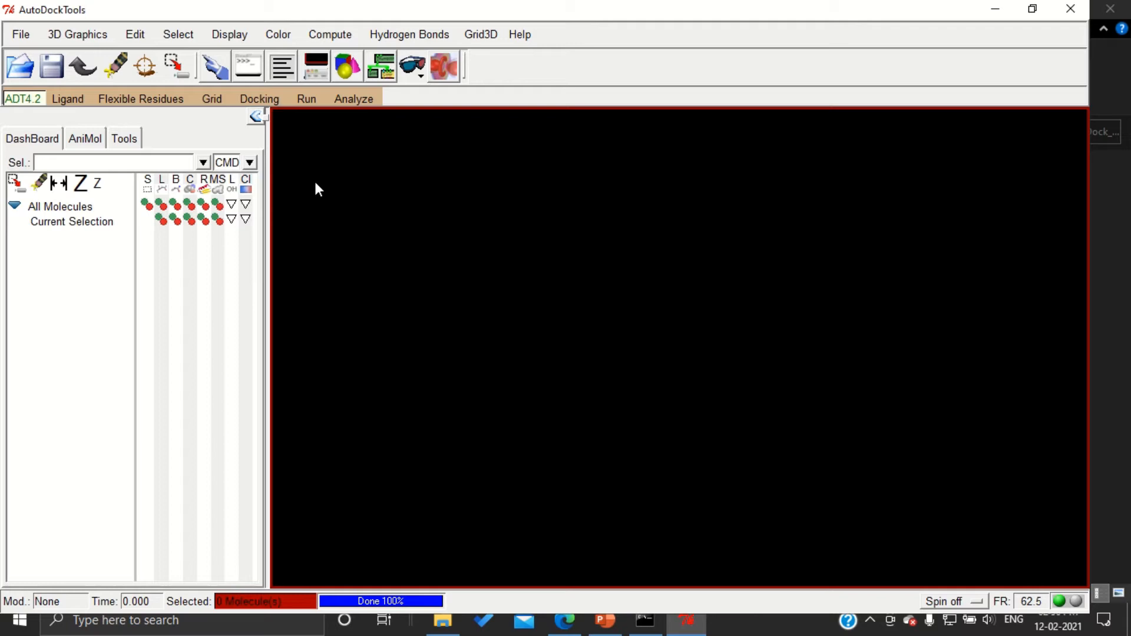
mouse_move(104, 128)
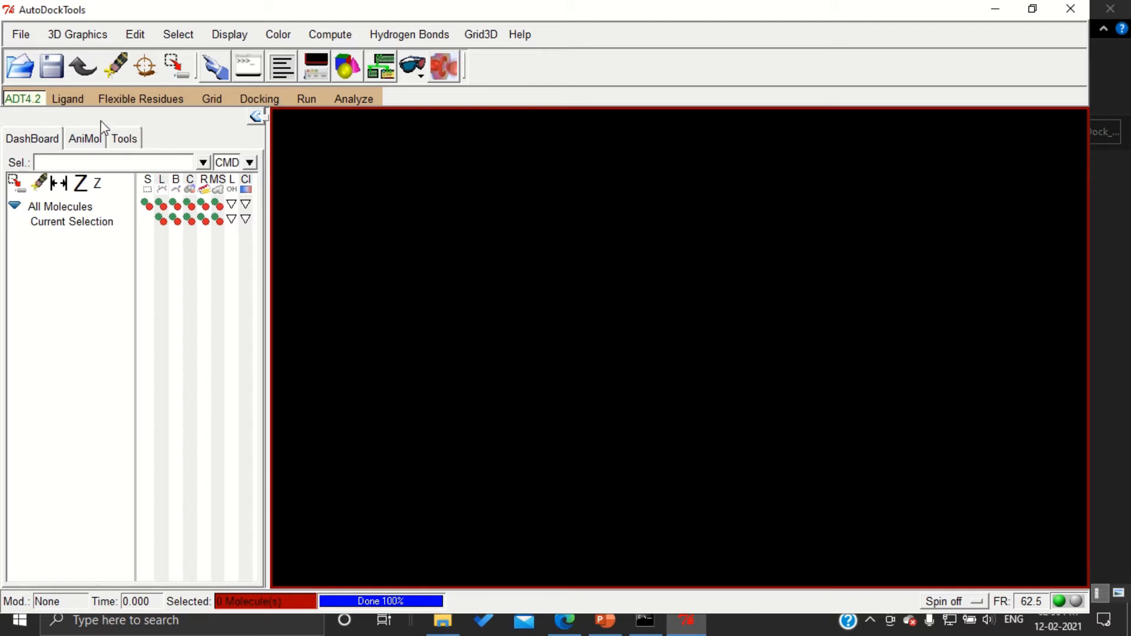
- Read the 6i81_fix molecule from AutoDock_Demo and display it as a line model
left_click(20, 34)
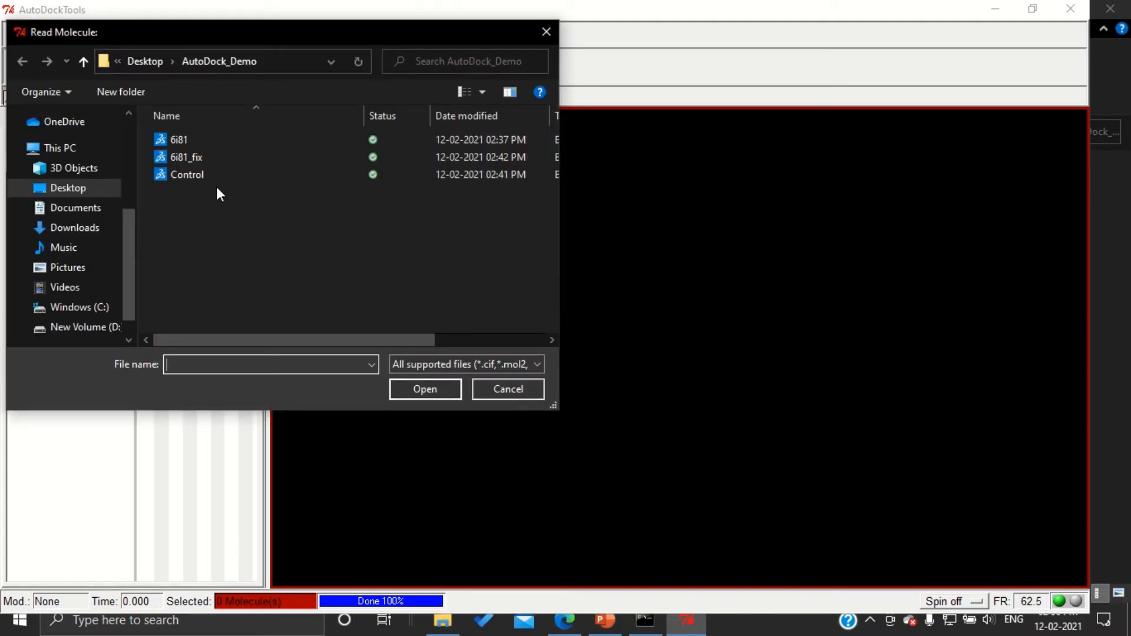
left_click(184, 156)
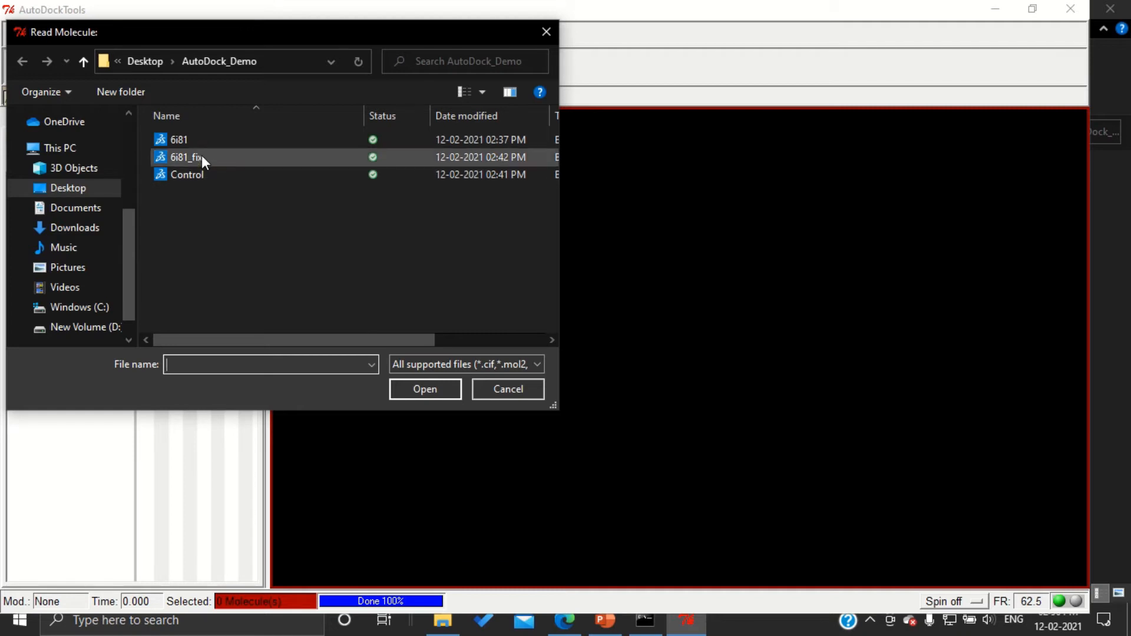
left_click(185, 157)
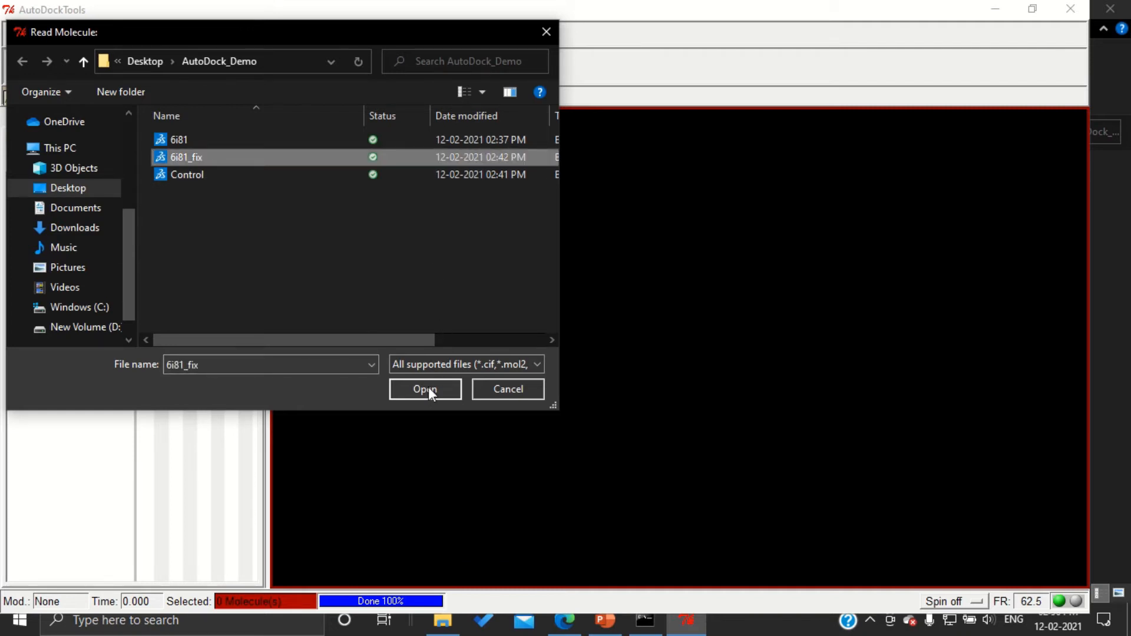
left_click(425, 390)
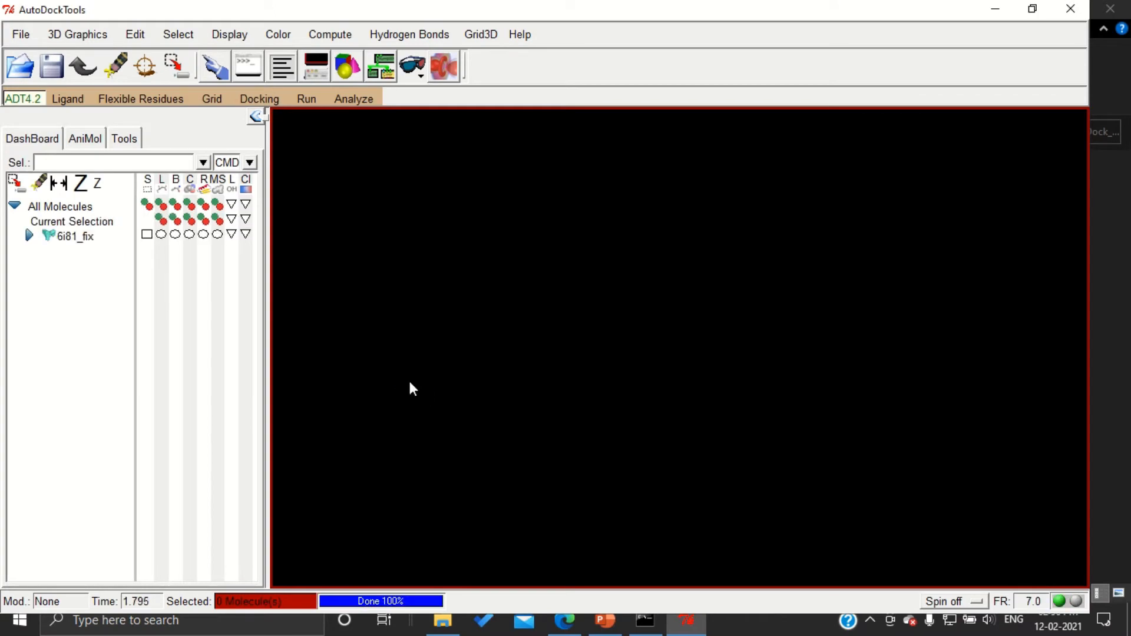
left_click(146, 233)
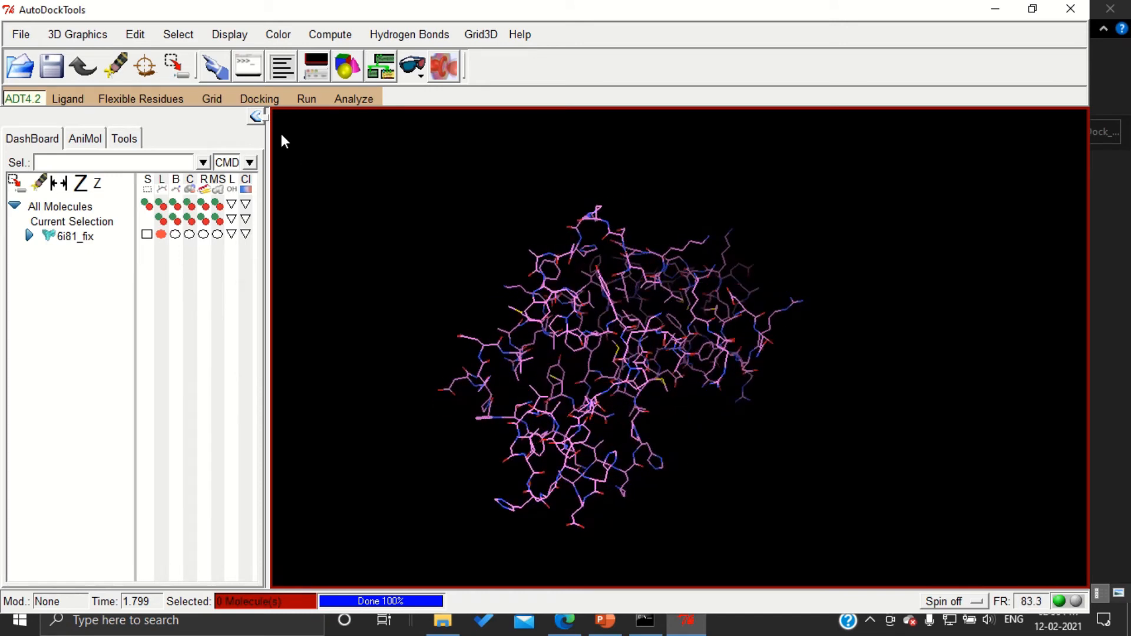
- Add polar-only hydrogens to 6i81_fix with noBondOrder
left_click(134, 34)
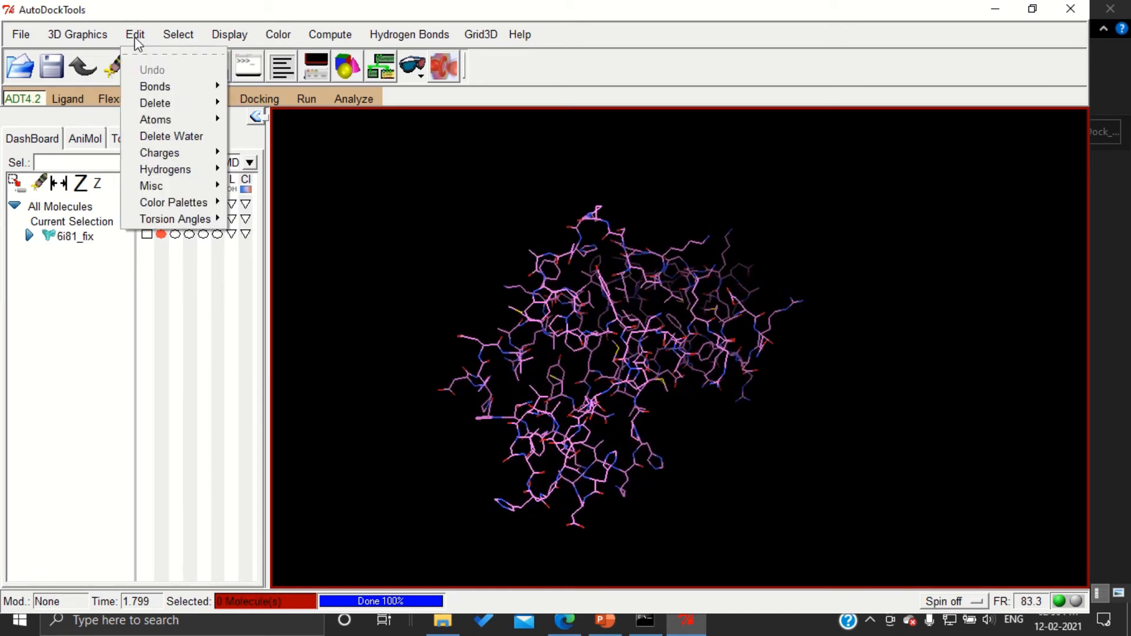
mouse_move(154, 86)
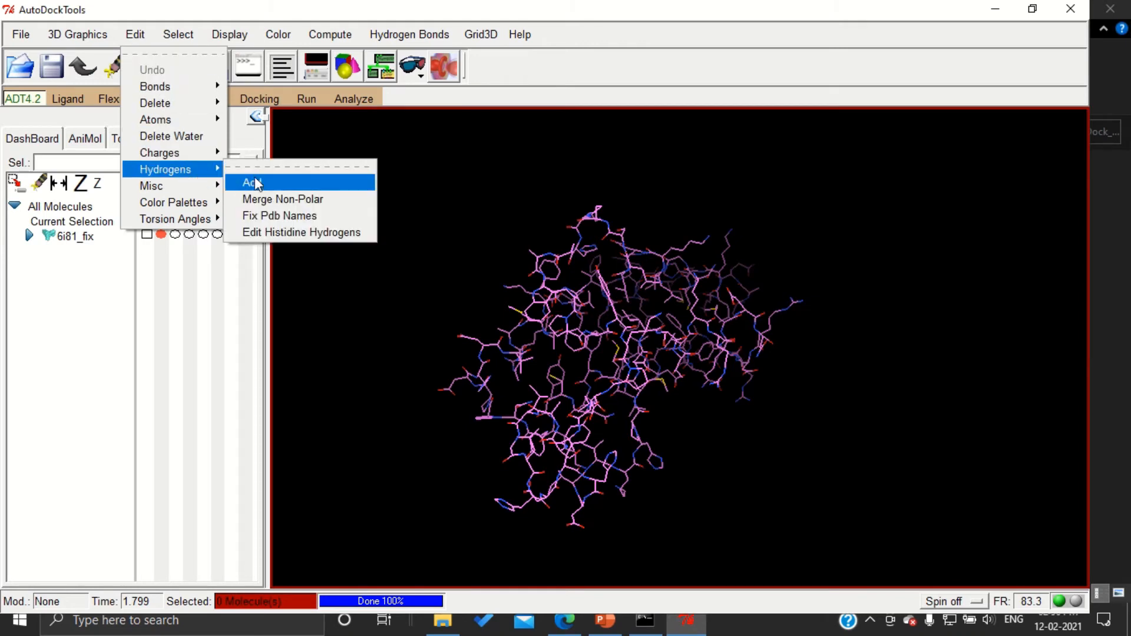
left_click(248, 181)
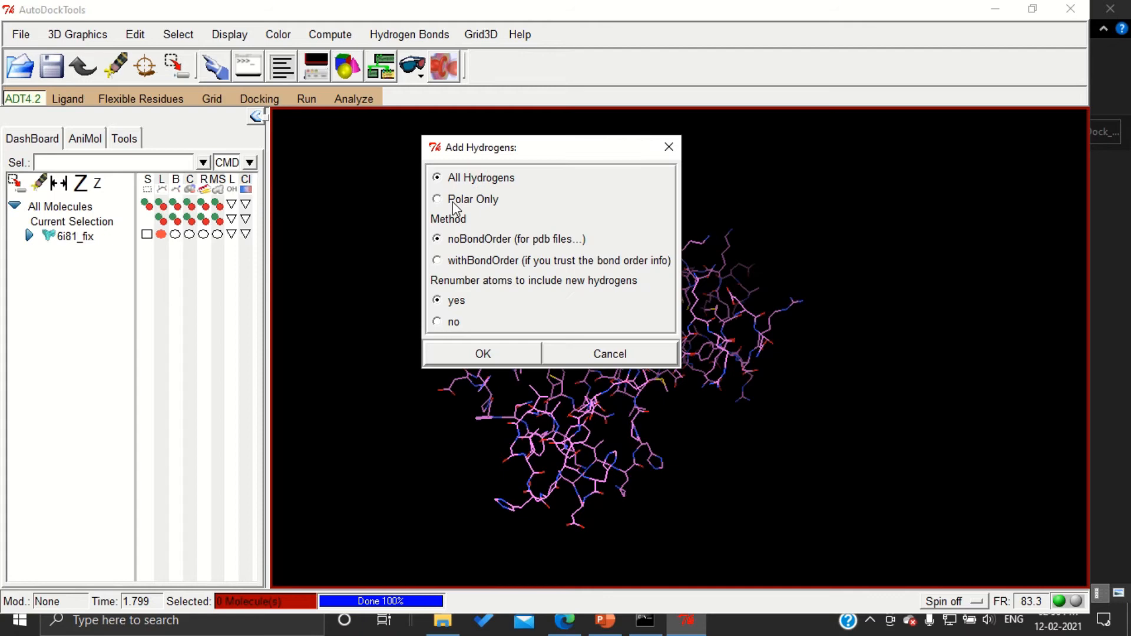
left_click(436, 199)
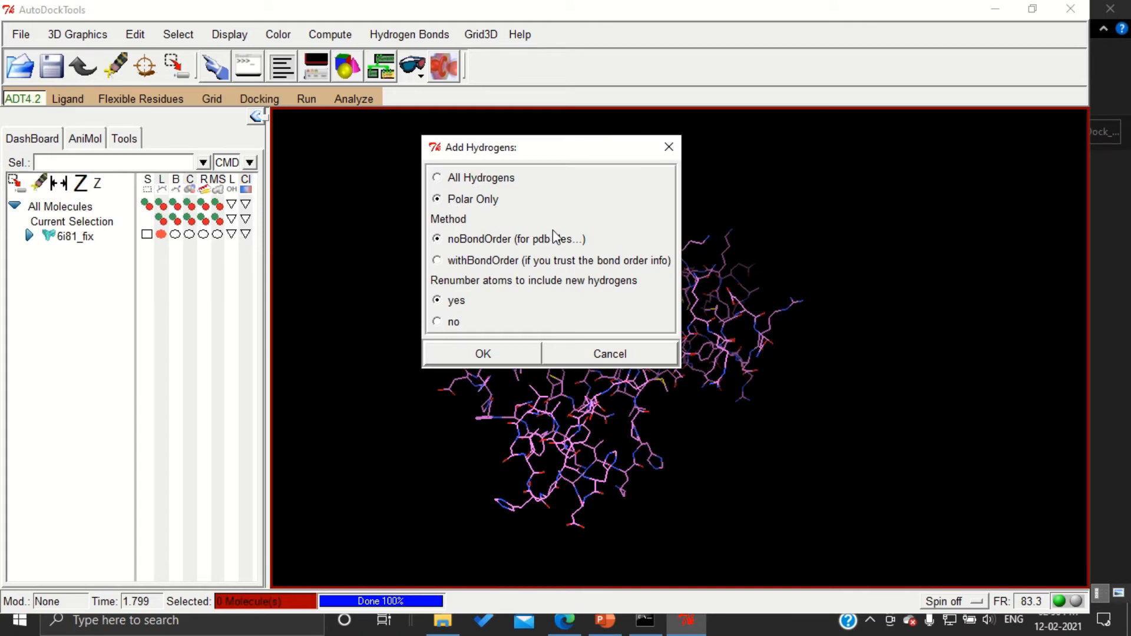
mouse_move(471, 207)
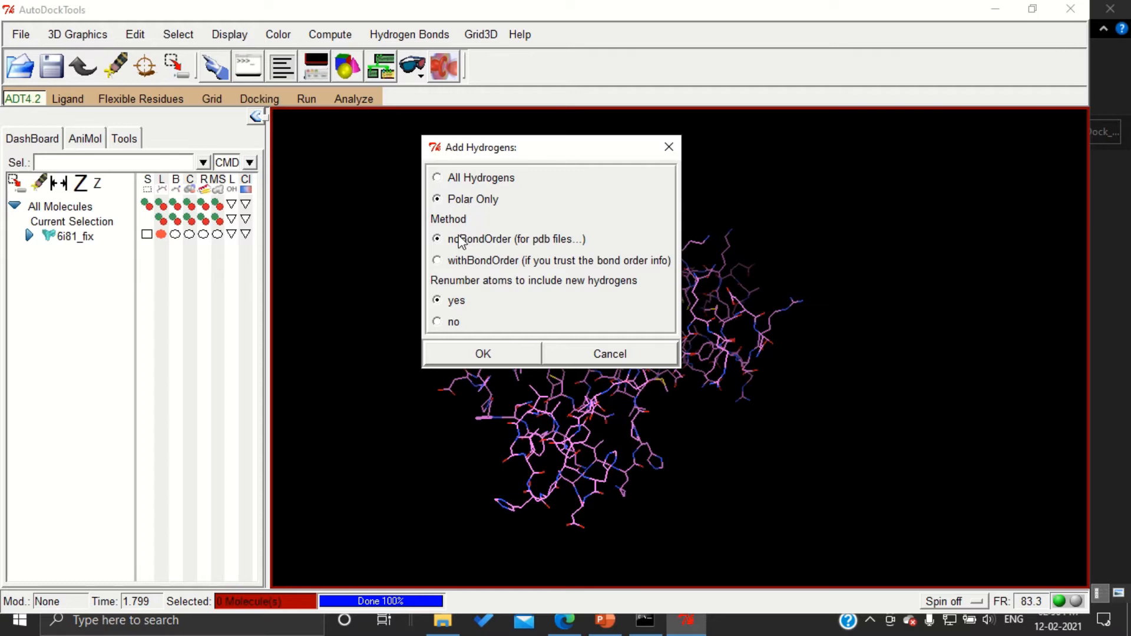
mouse_move(451, 334)
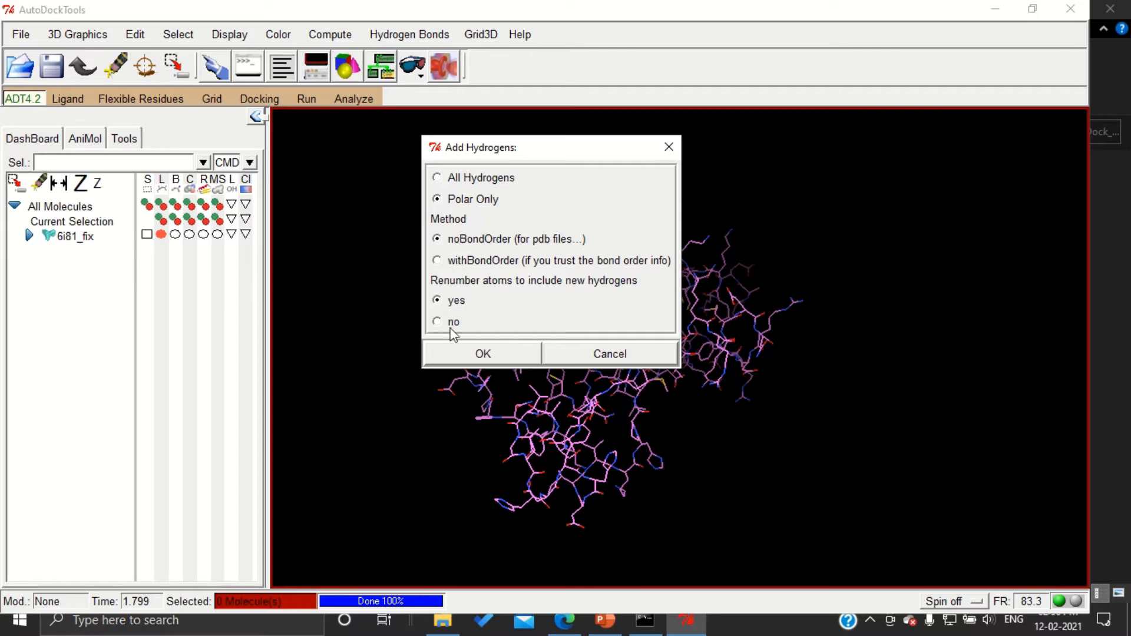
left_click(482, 353)
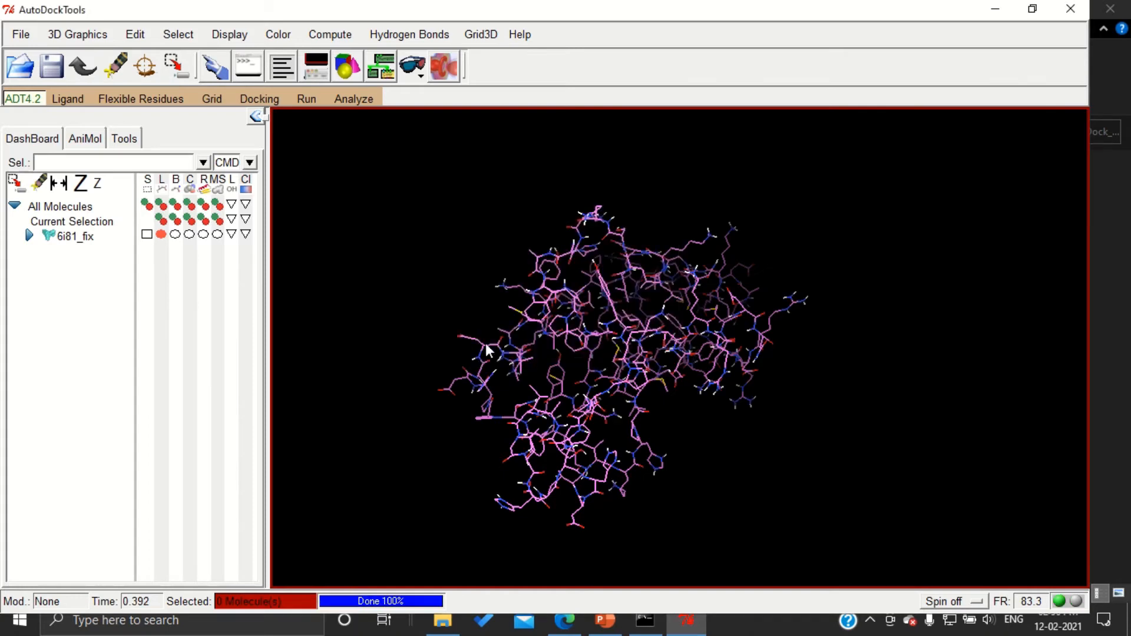
mouse_move(585, 259)
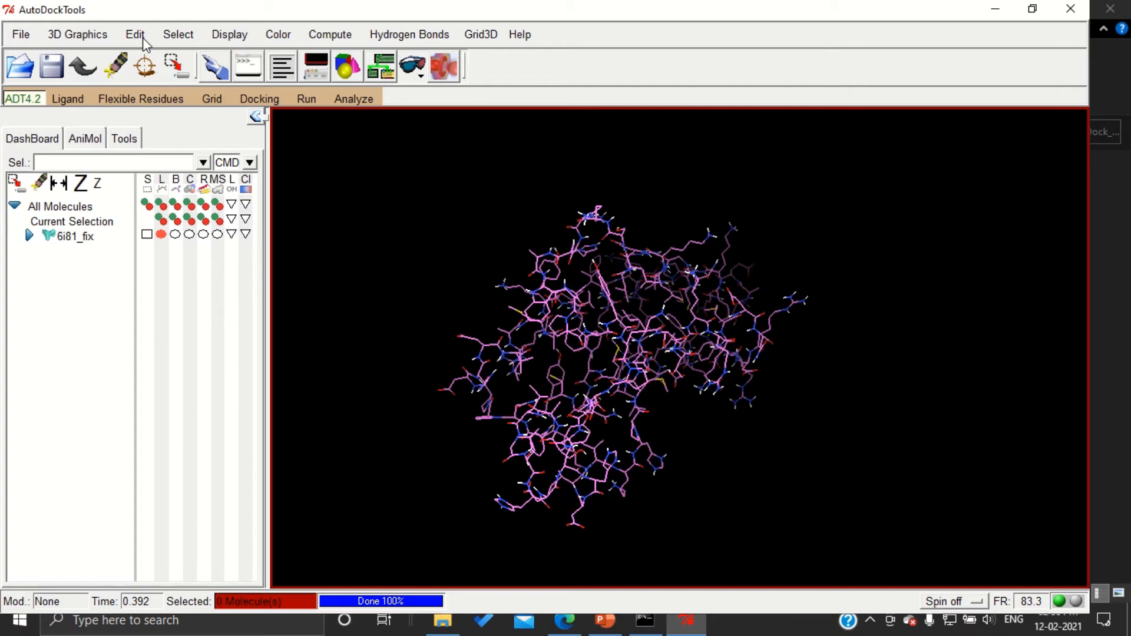
- Add Kollman charges to 6i81_fix (total 7.928) and acknowledge the charge message
left_click(135, 34)
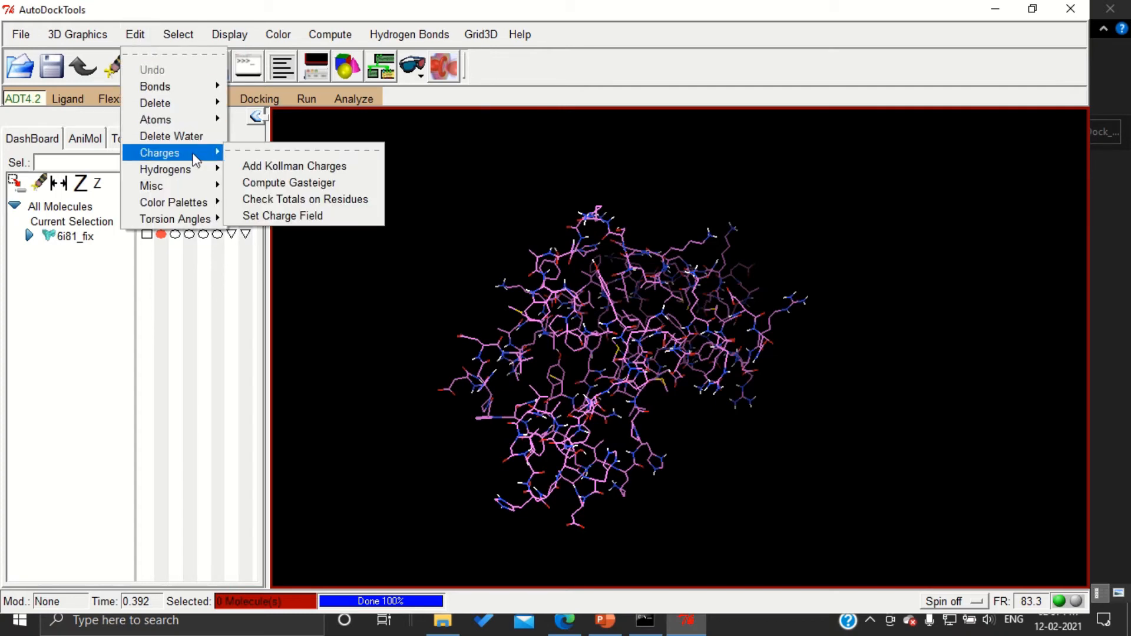
mouse_move(294, 166)
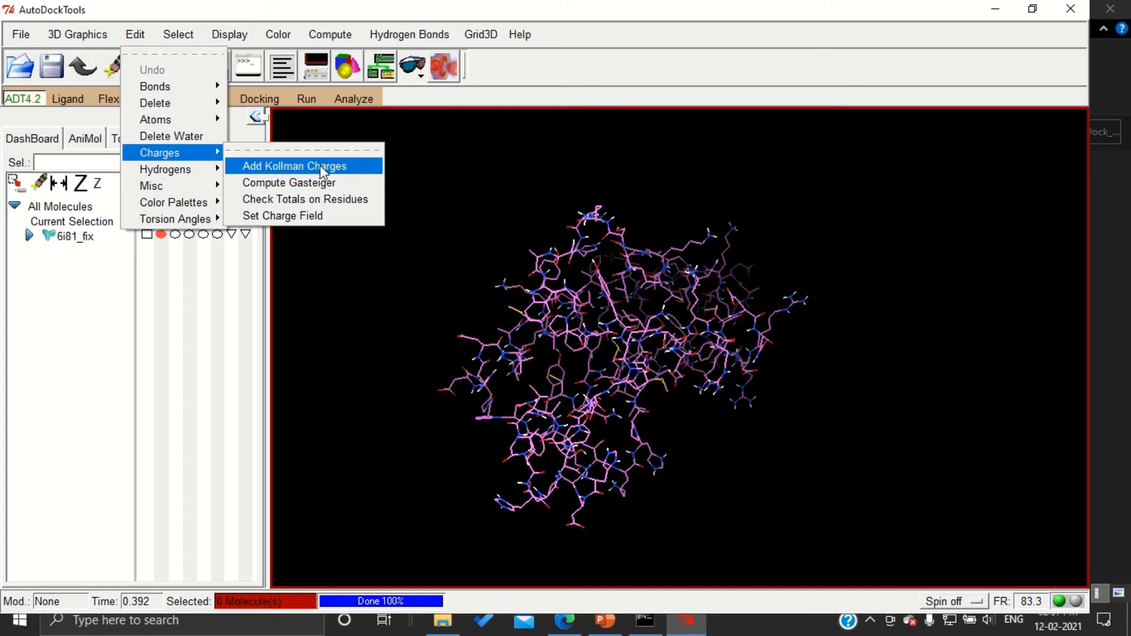
left_click(293, 166)
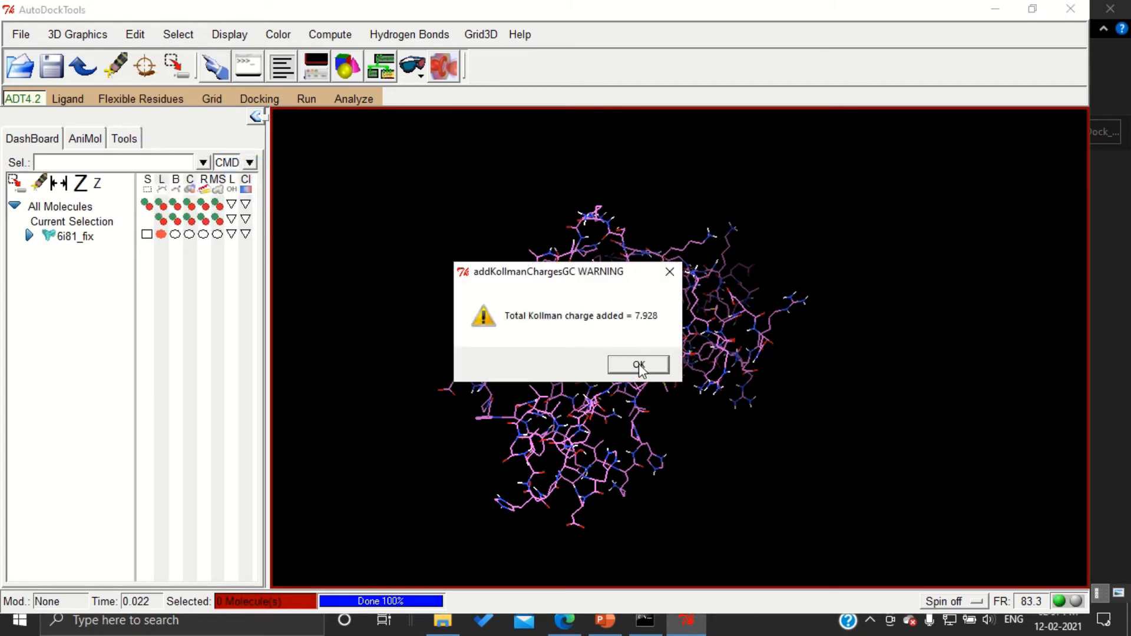
left_click(637, 363)
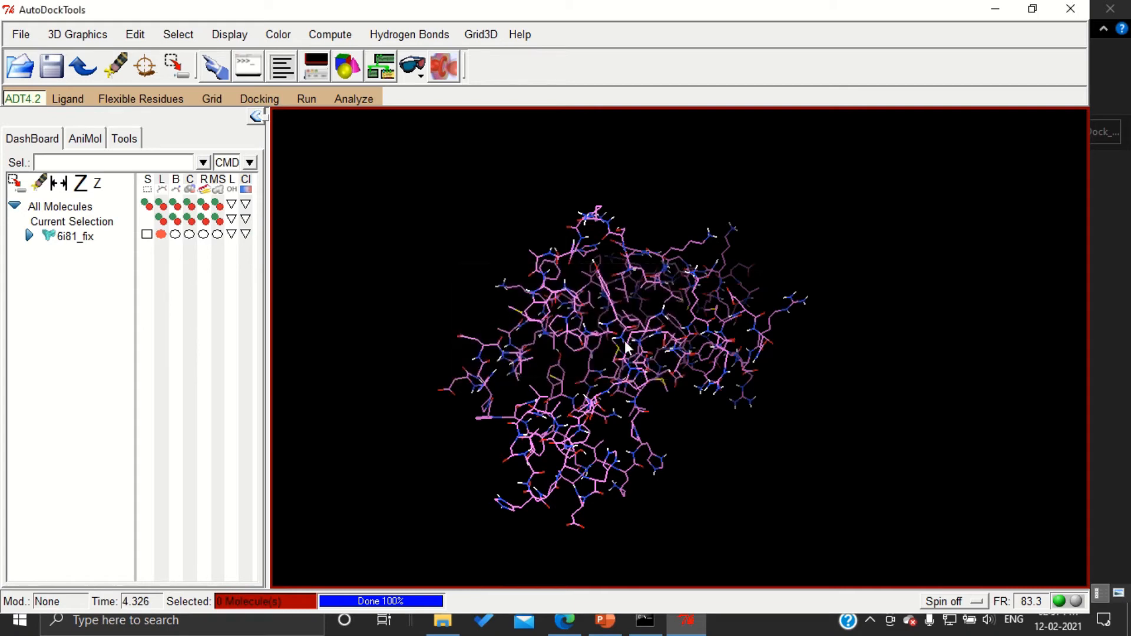
mouse_move(242, 129)
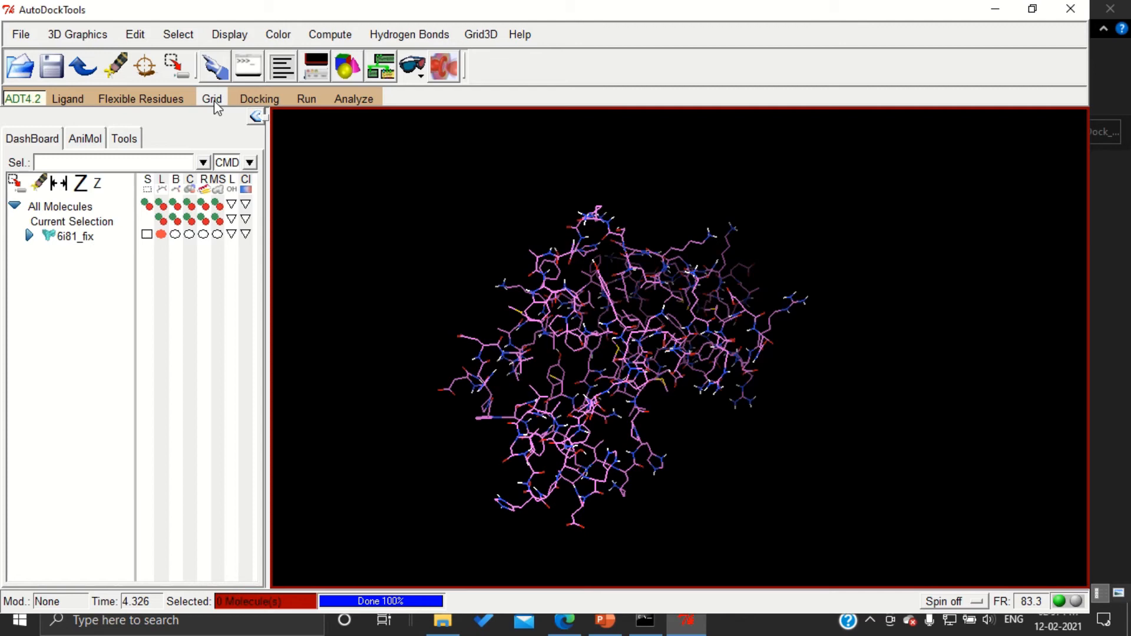
- Choose 6i81_fix as the grid macromolecule and dismiss the non-bonded atoms warning
left_click(211, 99)
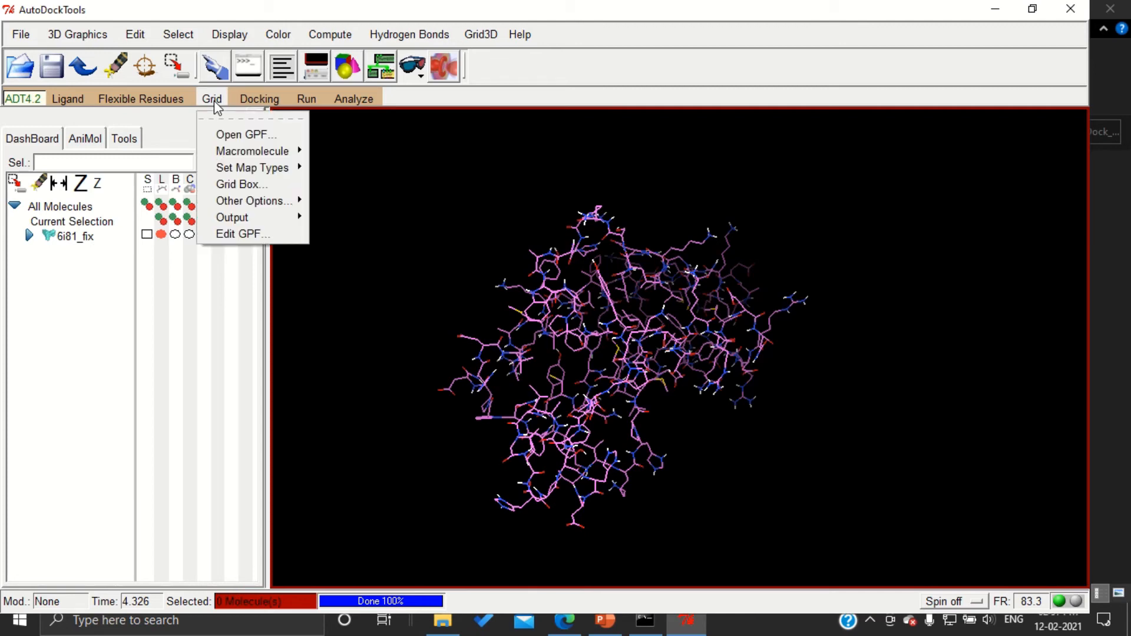
mouse_move(252, 167)
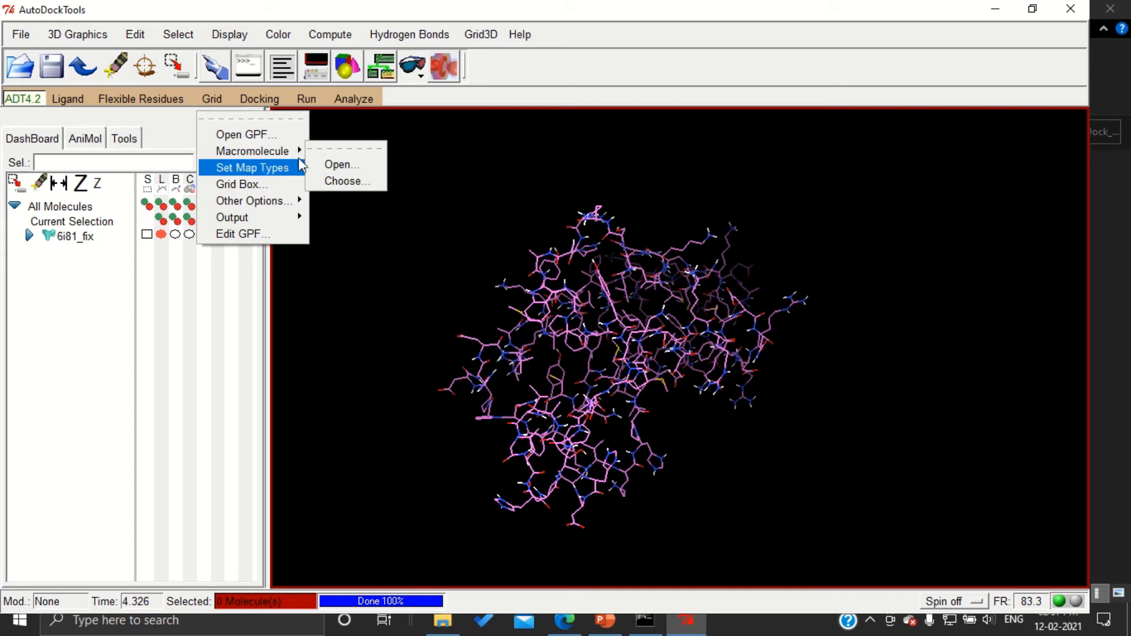
left_click(346, 181)
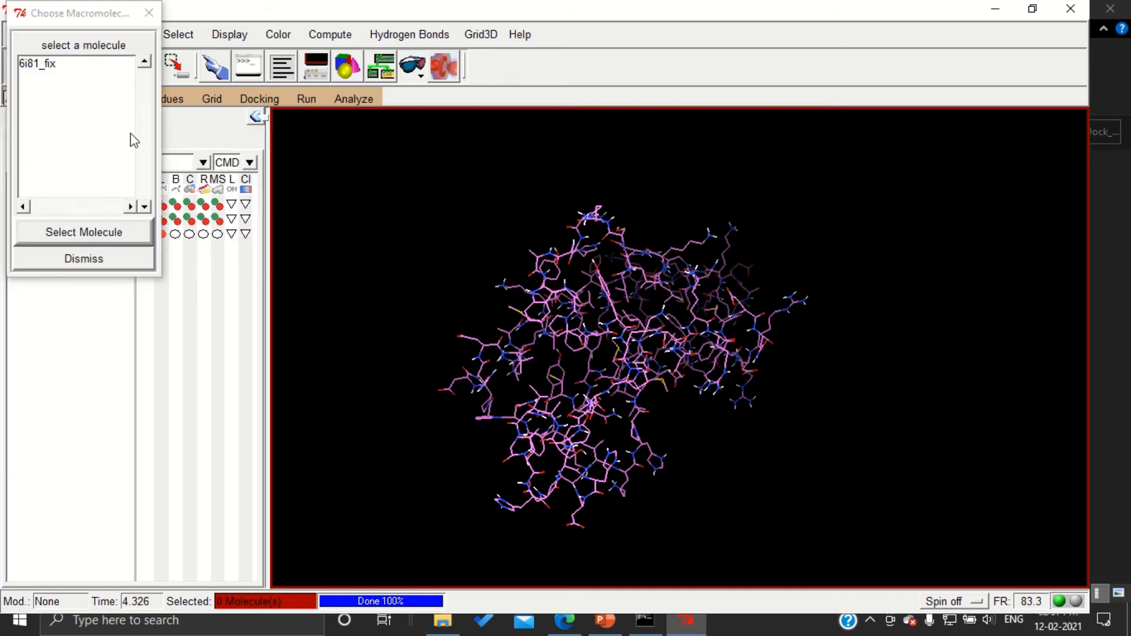
left_click(71, 62)
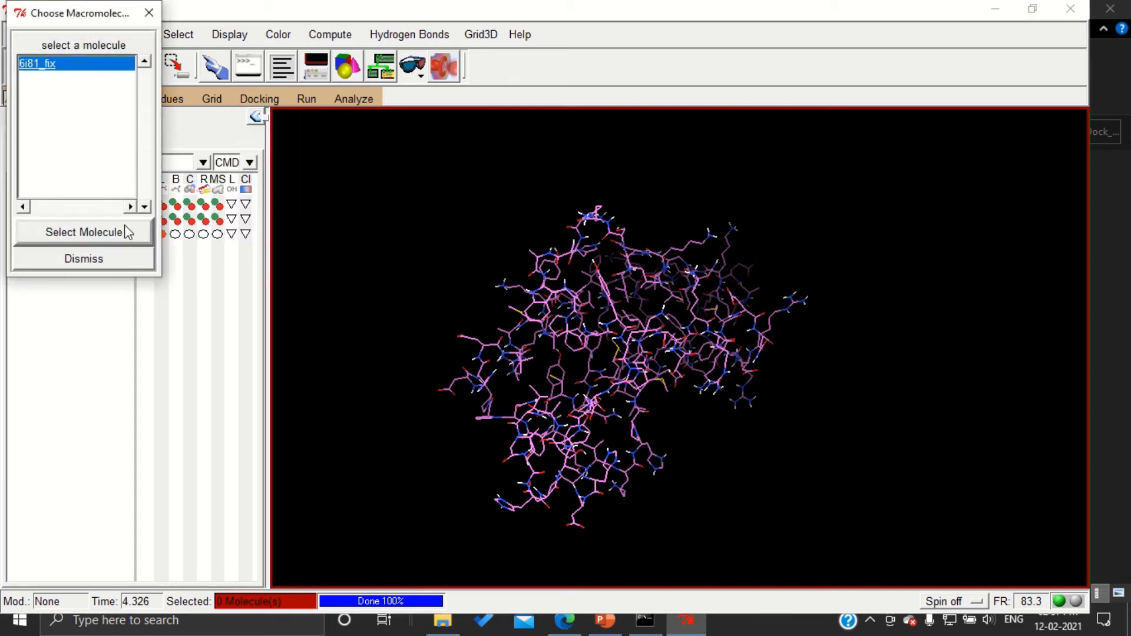
left_click(83, 232)
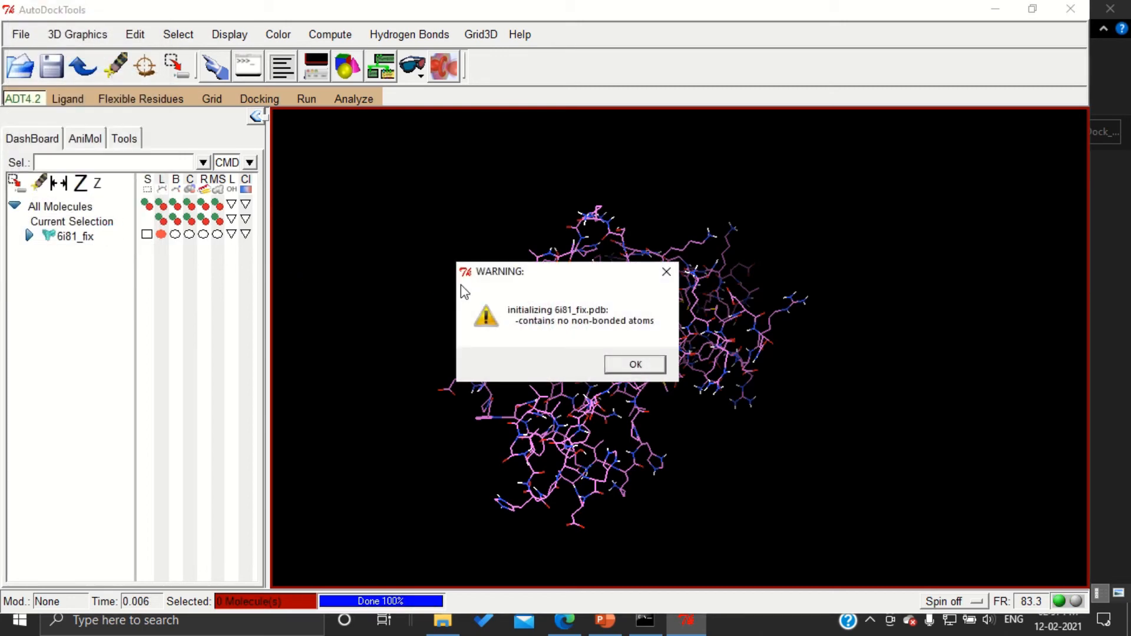
left_click(633, 364)
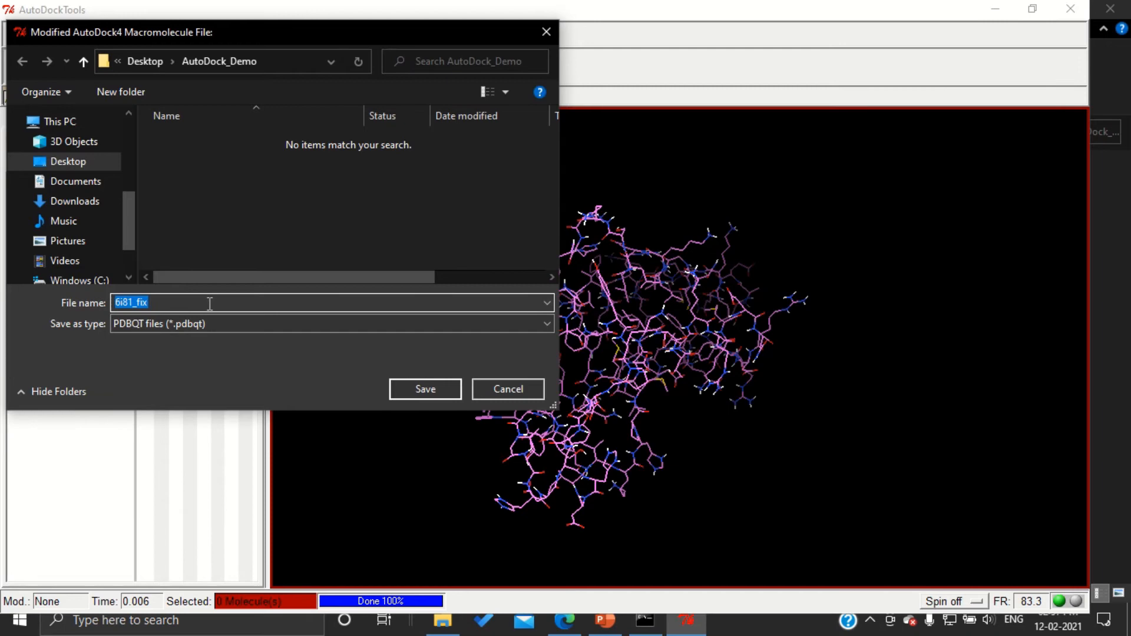
- Save the macromolecule as 6i81_fix.pdbqt in the AutoDock_Demo folder
left_click(201, 303)
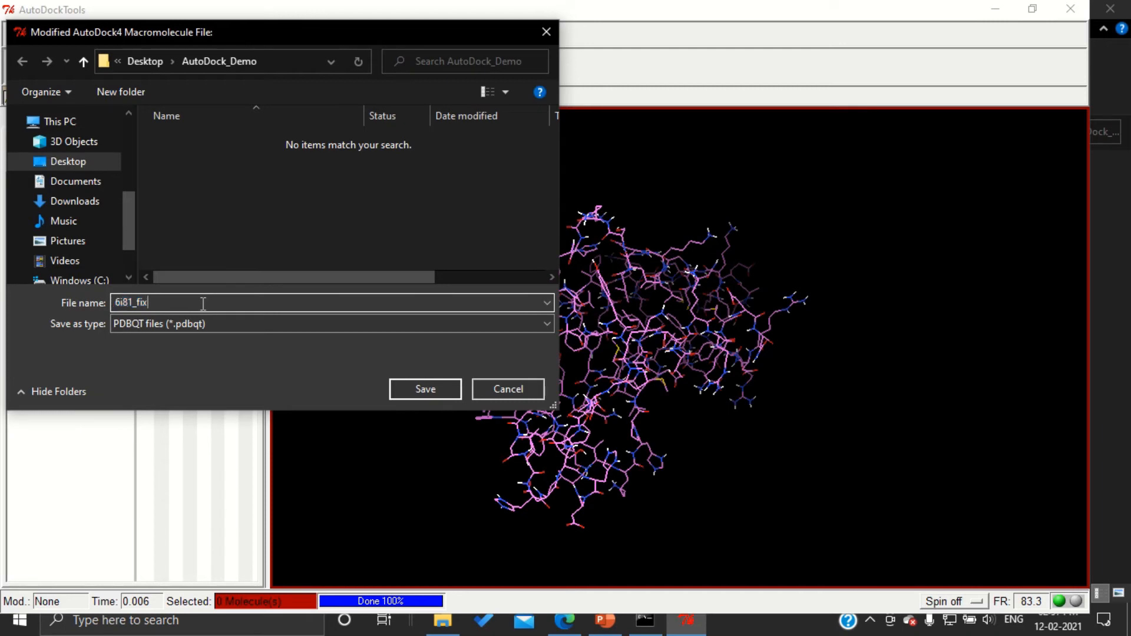
type(".pdbq")
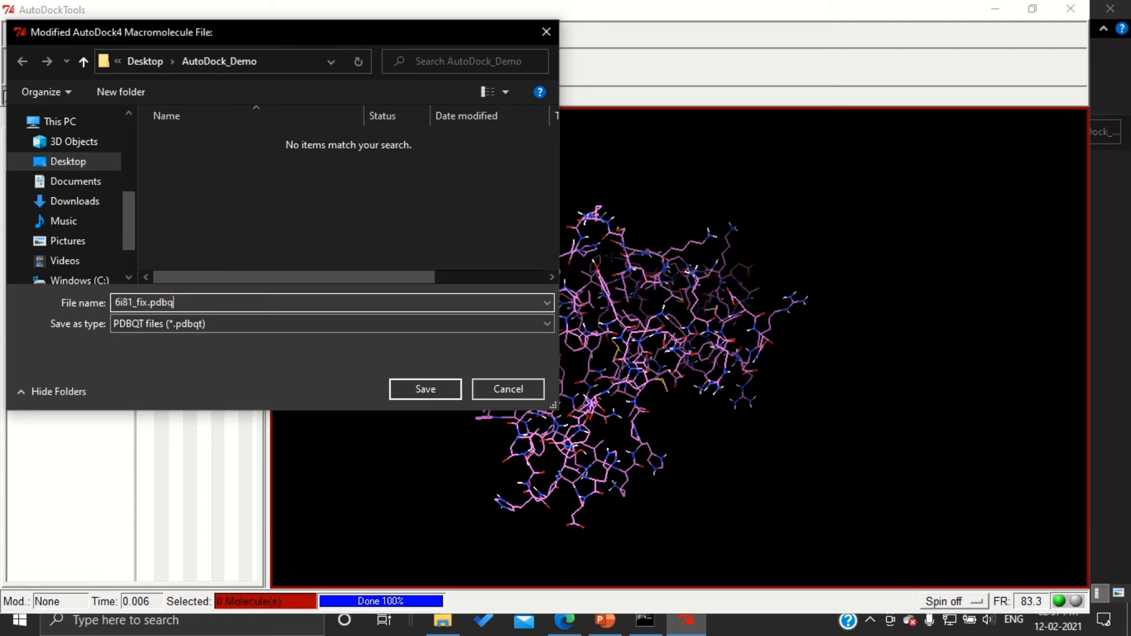
type("t")
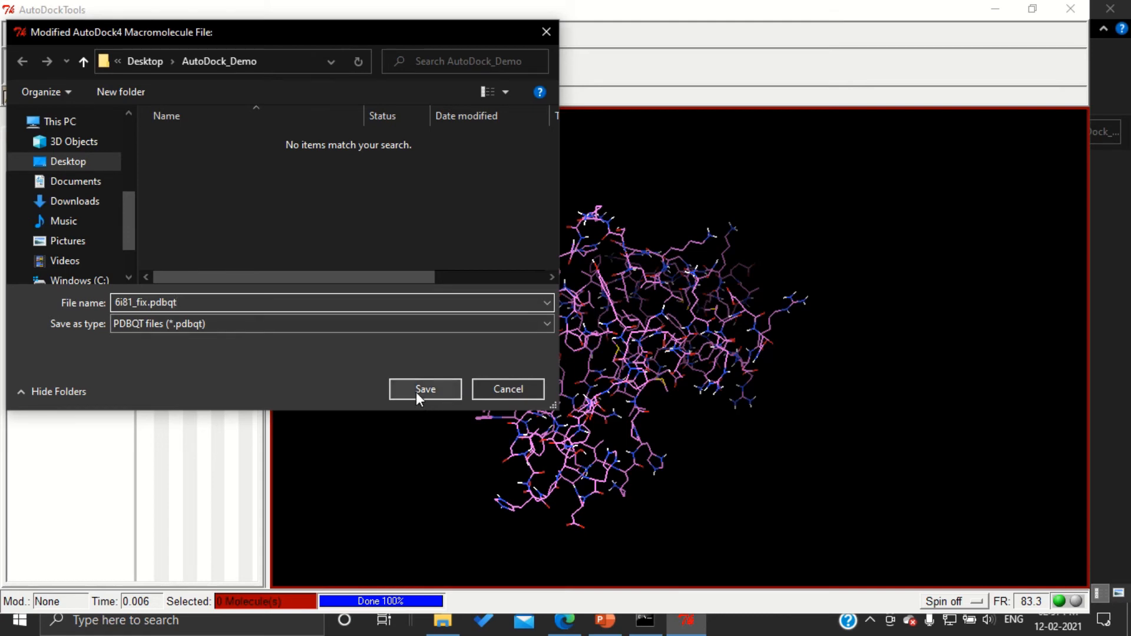
left_click(289, 303)
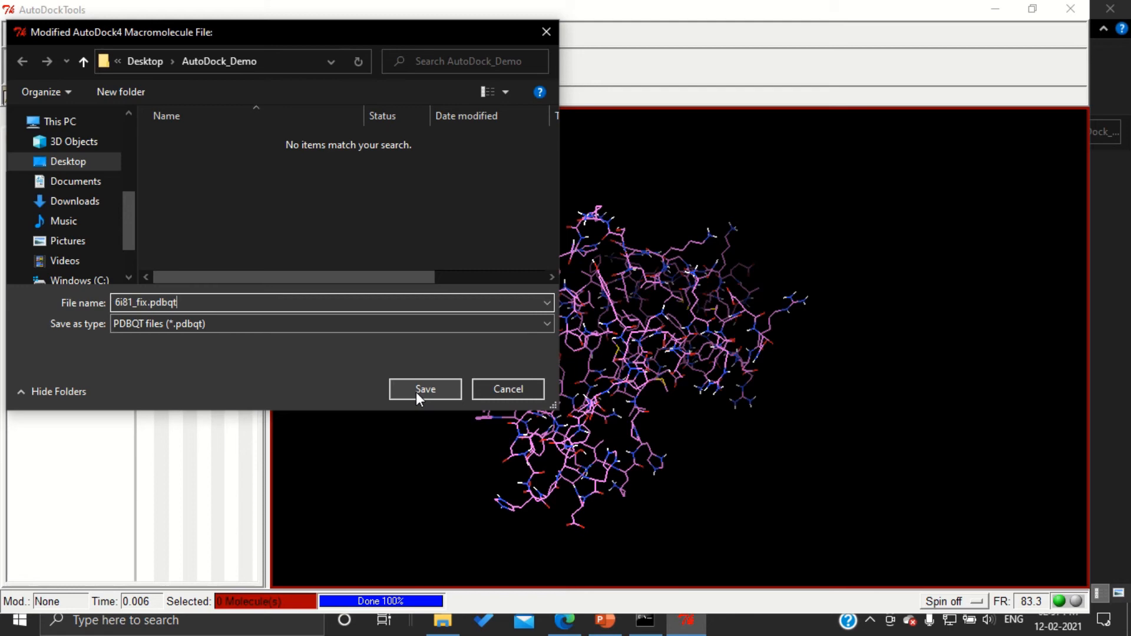
left_click(426, 389)
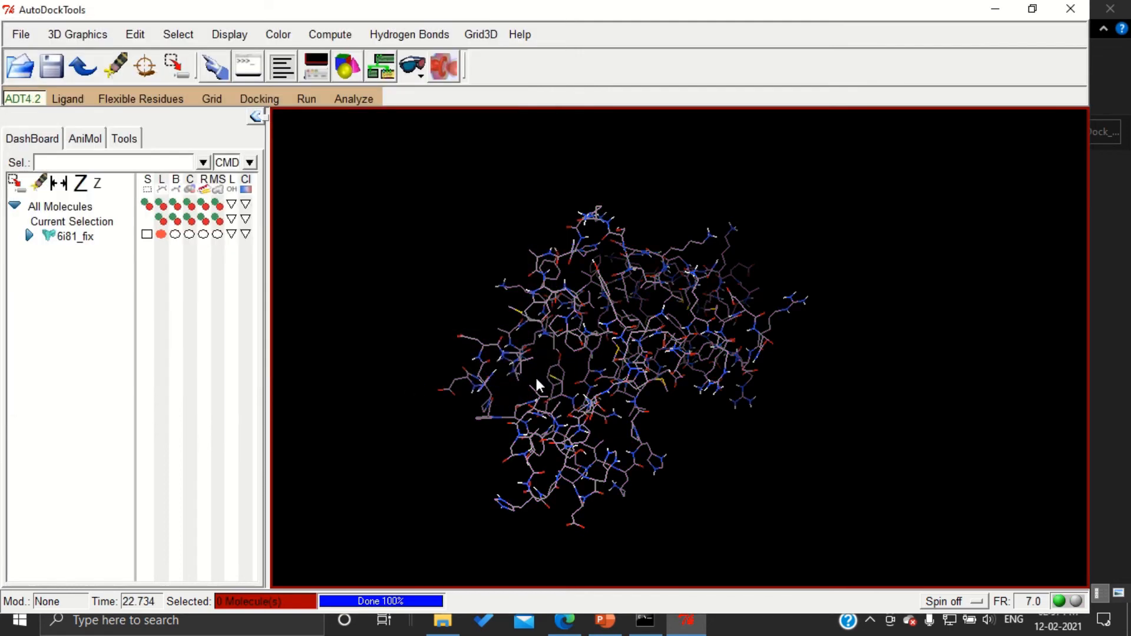
mouse_move(609, 319)
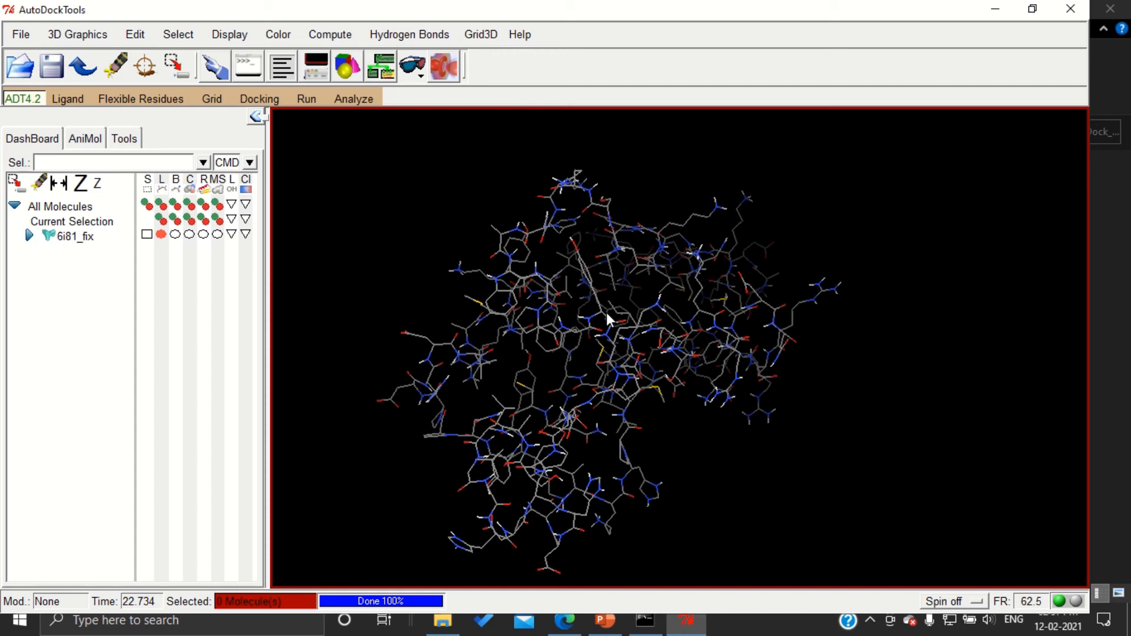
mouse_move(442, 619)
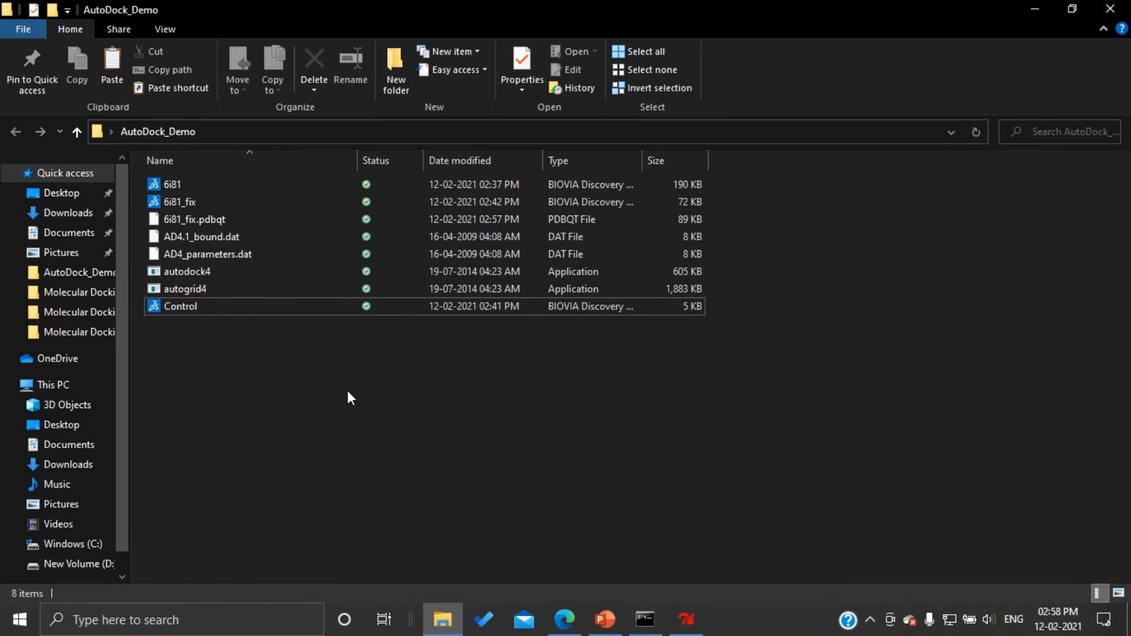
mouse_move(354, 374)
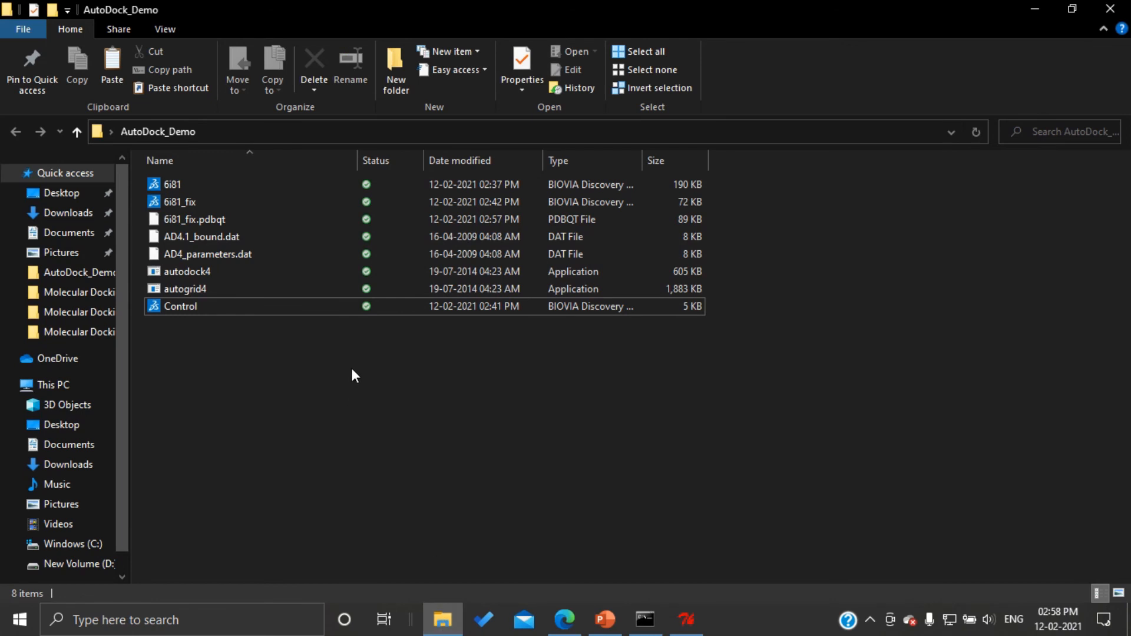
mouse_move(233, 224)
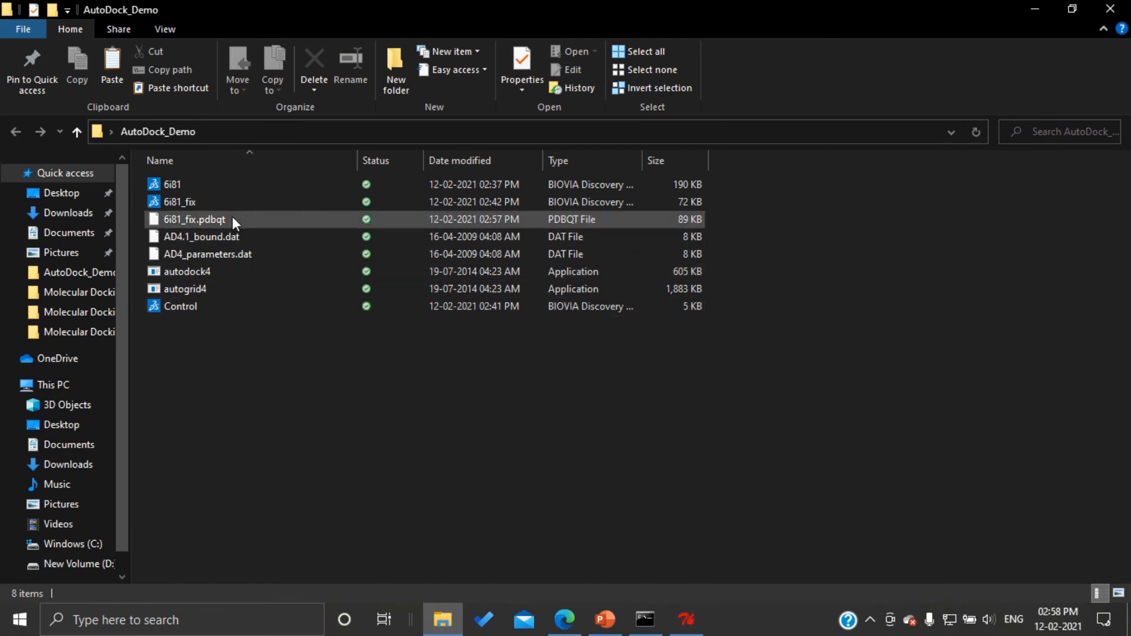
- Select the saved 6i81_fix.pdbqt file (88.3 KB) in AutoDock_Demo to confirm it exists
left_click(193, 219)
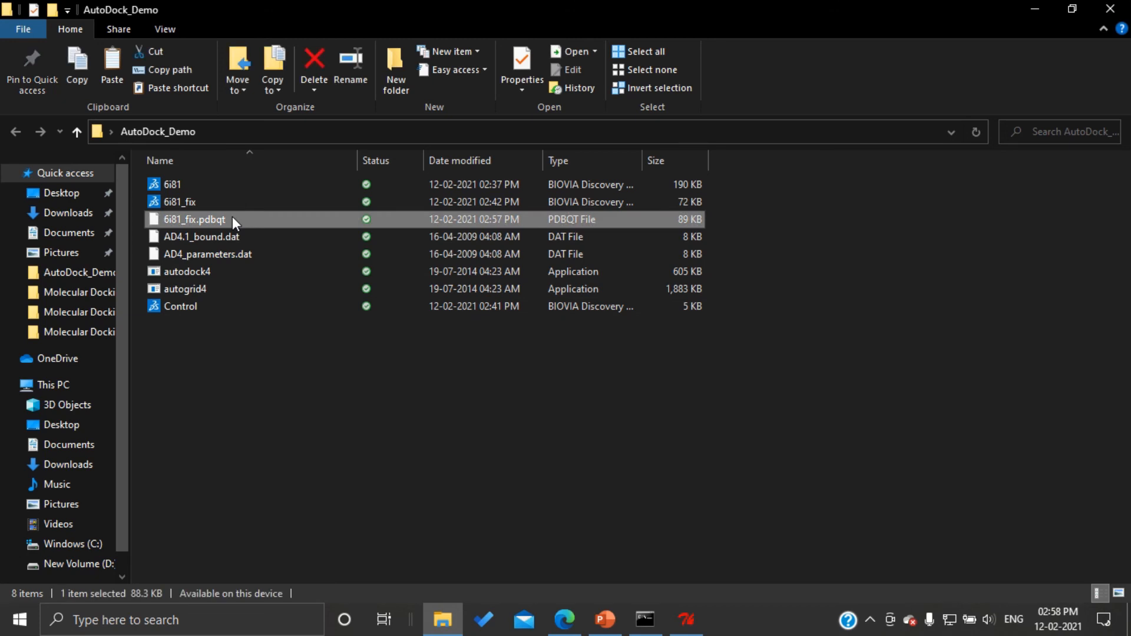
mouse_move(194, 224)
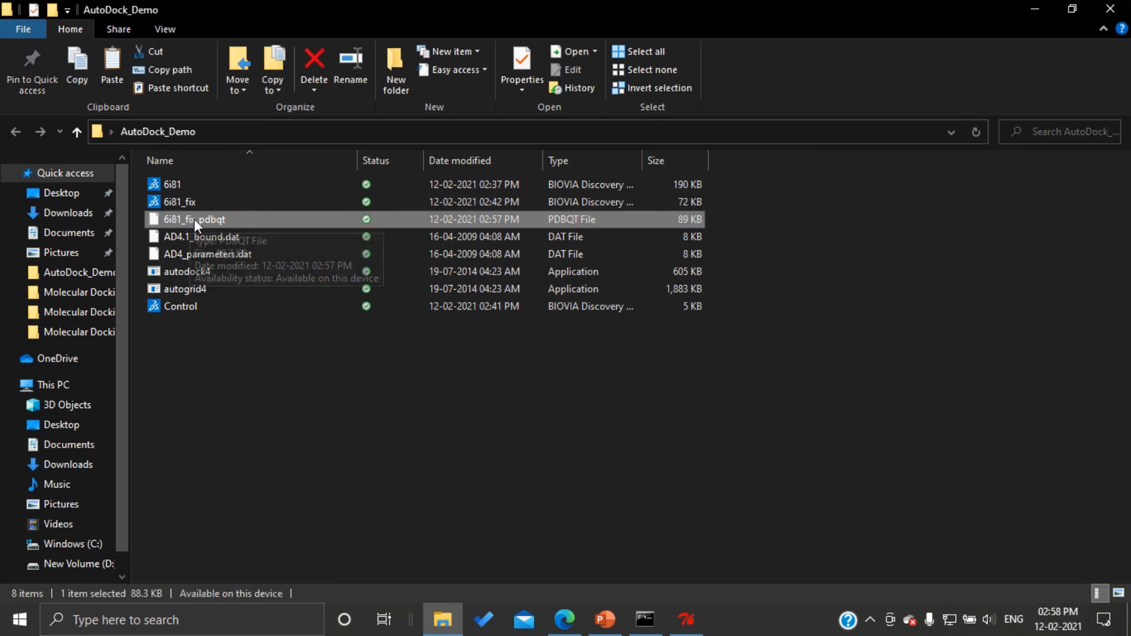
mouse_move(217, 222)
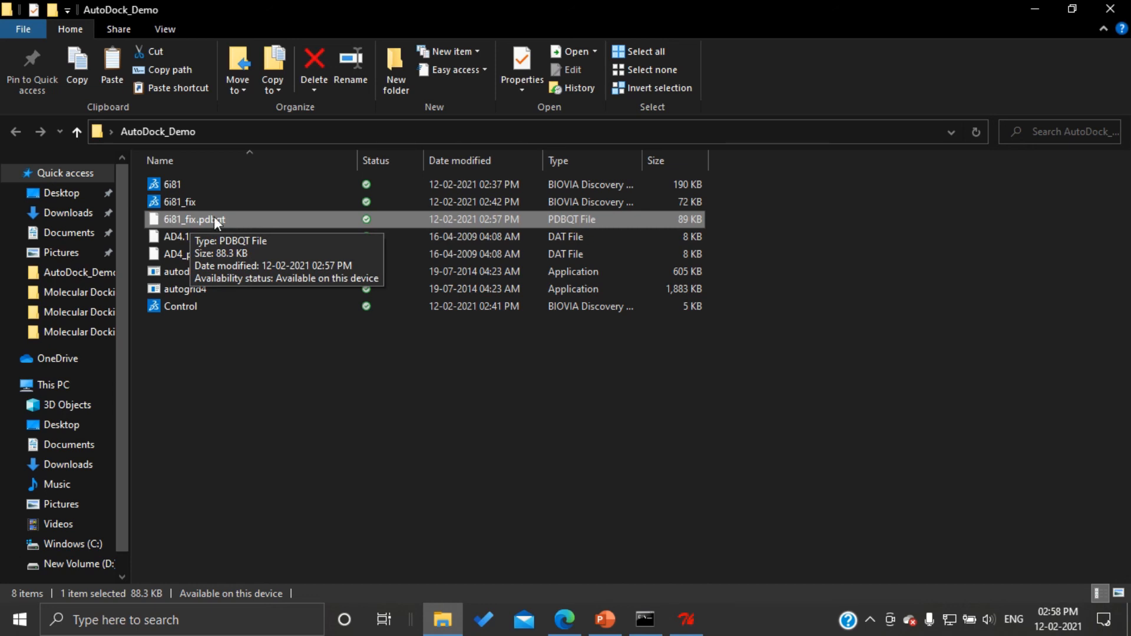
mouse_move(241, 423)
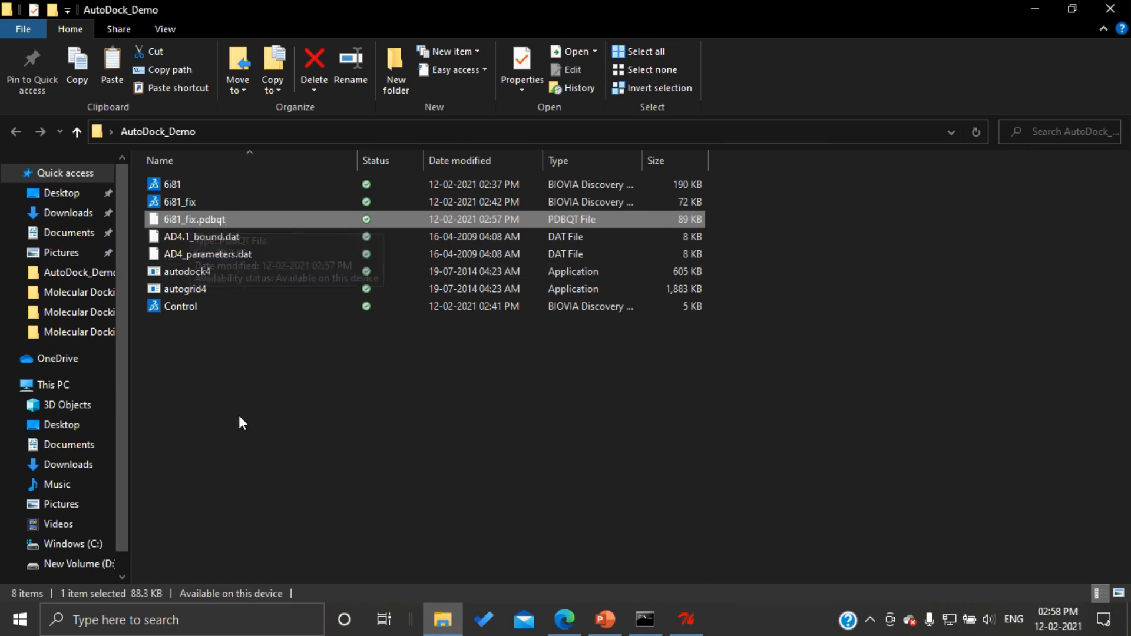